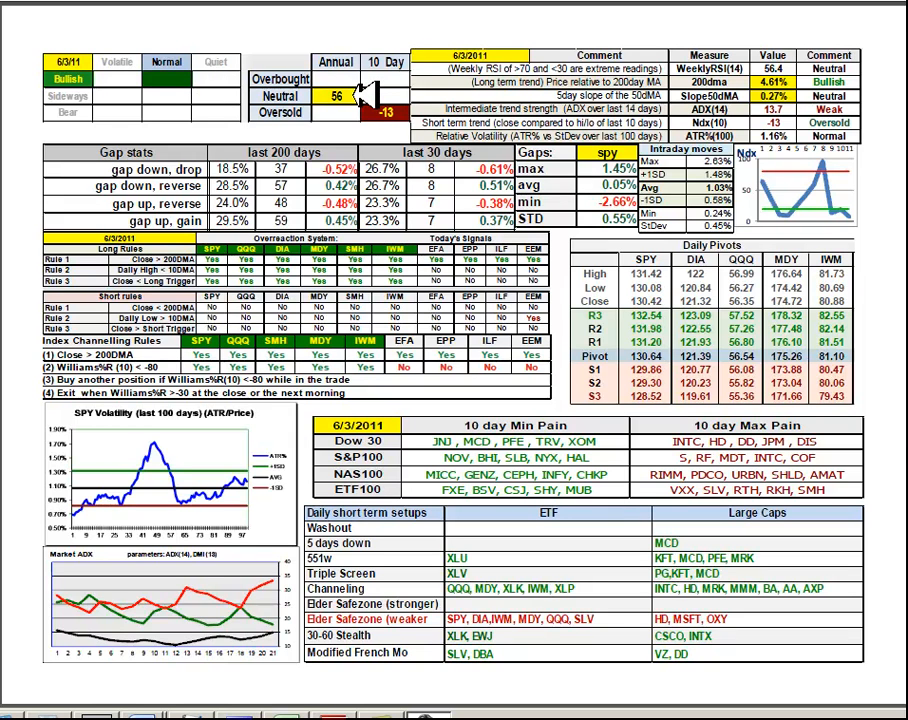
{"action": "mouse_move", "coordinate": [365, 95]}
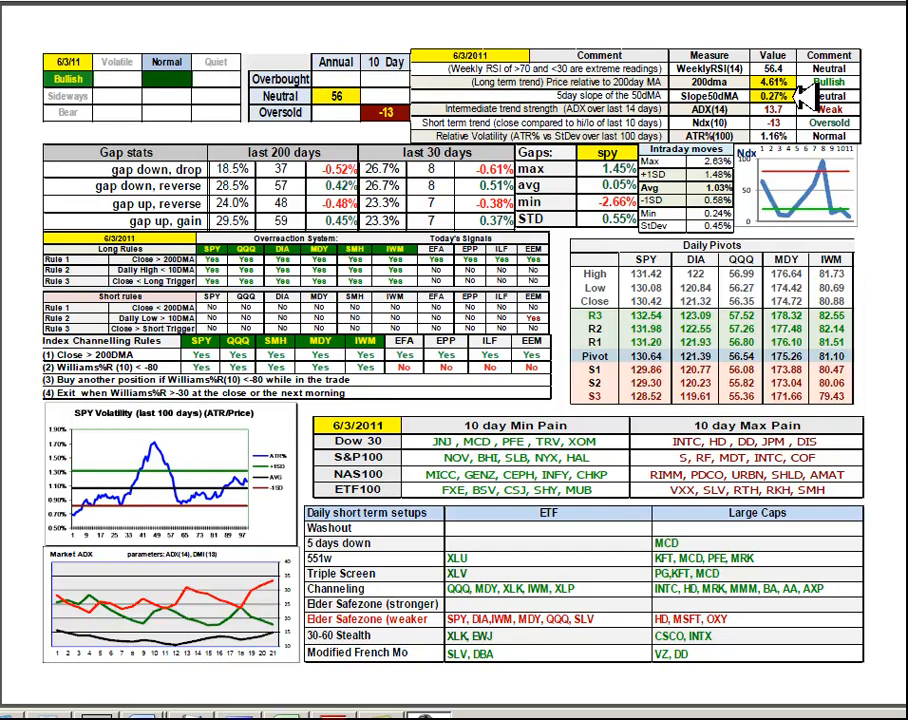
{"action": "mouse_move", "coordinate": [800, 95]}
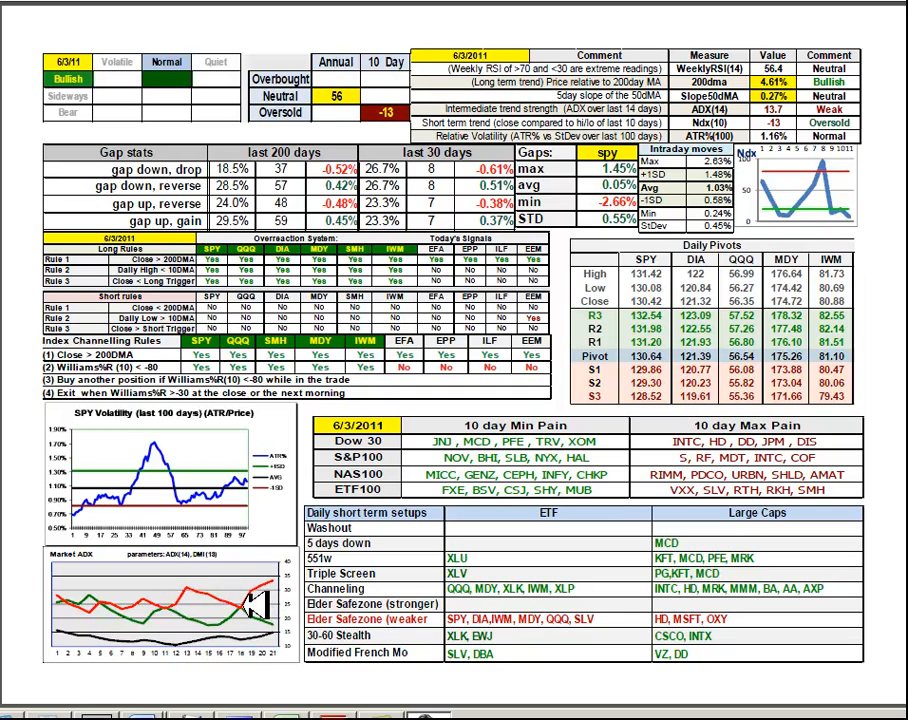
{"action": "mouse_move", "coordinate": [465, 215]}
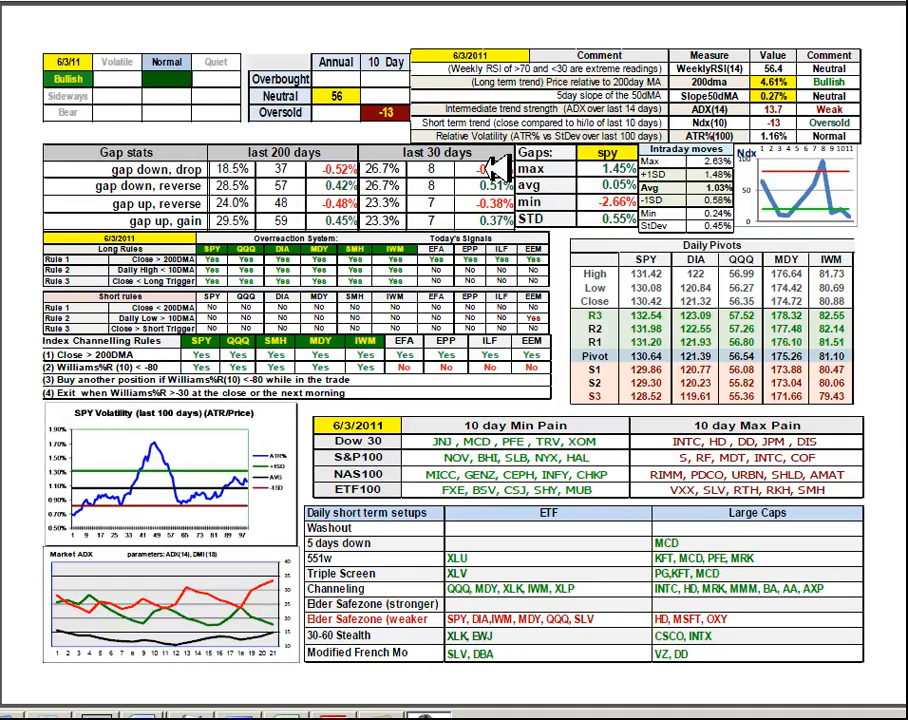
{"action": "mouse_move", "coordinate": [495, 170]}
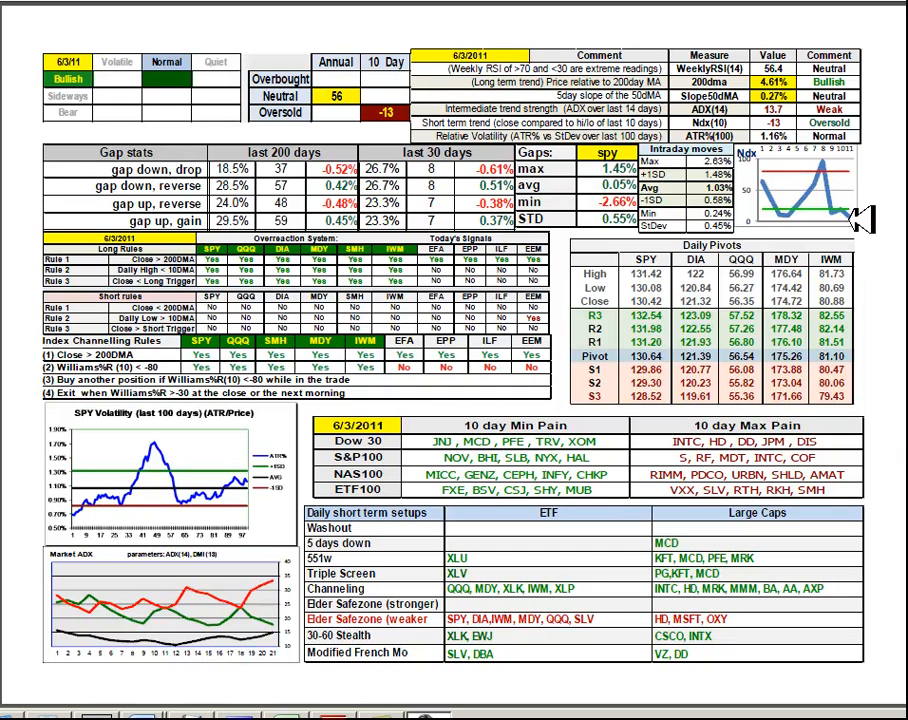
{"action": "mouse_move", "coordinate": [855, 218]}
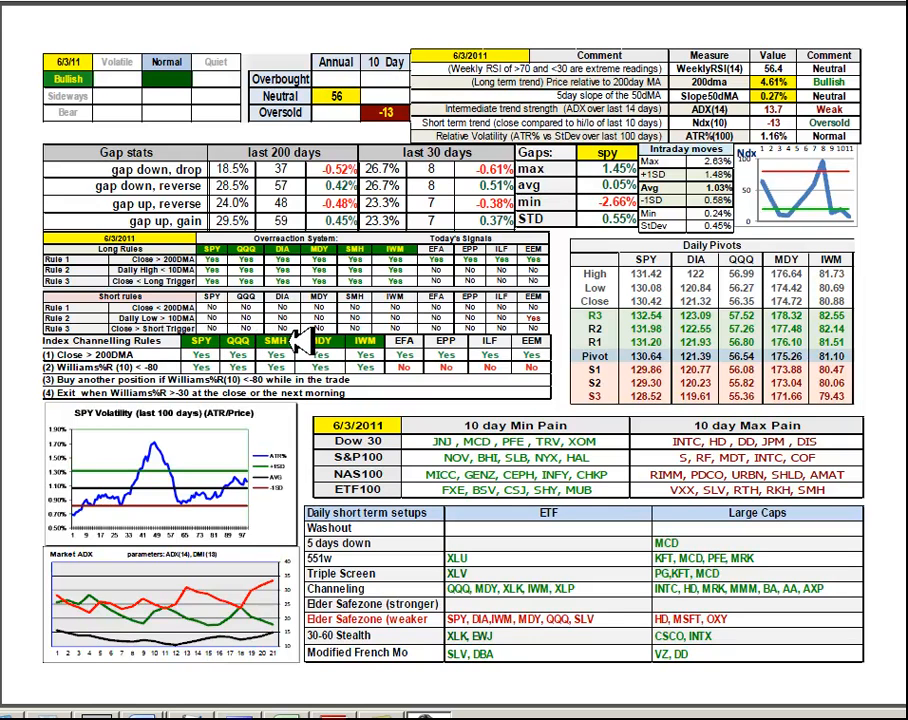
{"action": "mouse_move", "coordinate": [390, 345]}
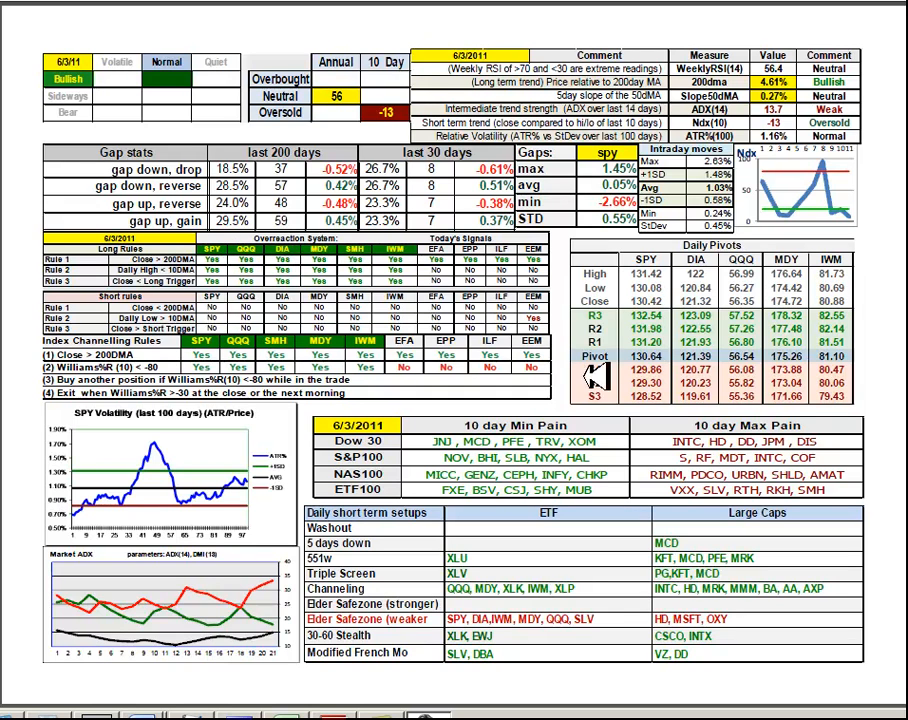
{"action": "mouse_move", "coordinate": [675, 358]}
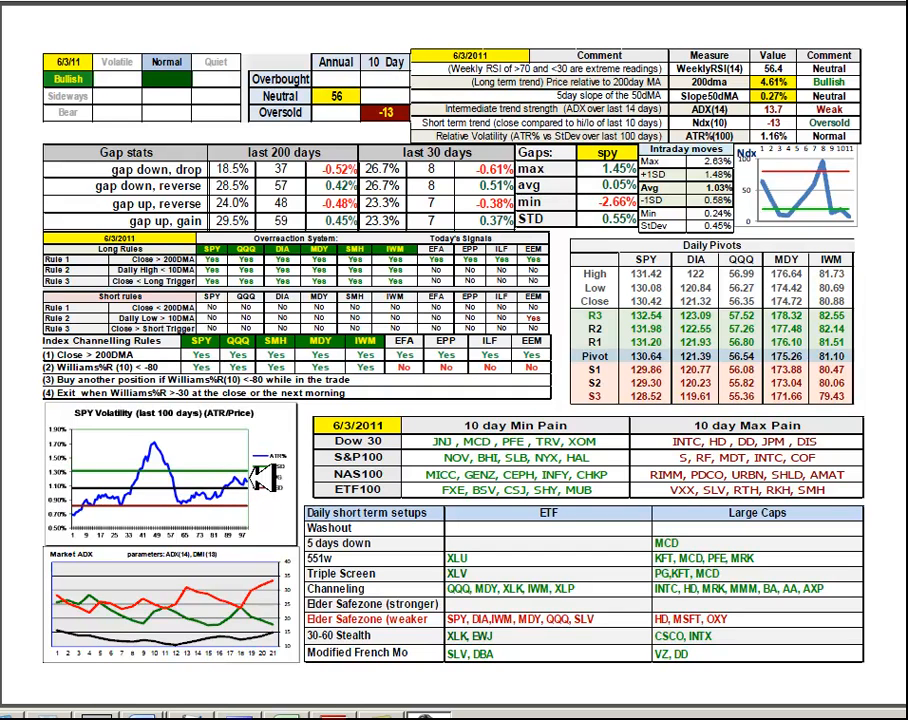
{"action": "mouse_move", "coordinate": [262, 480]}
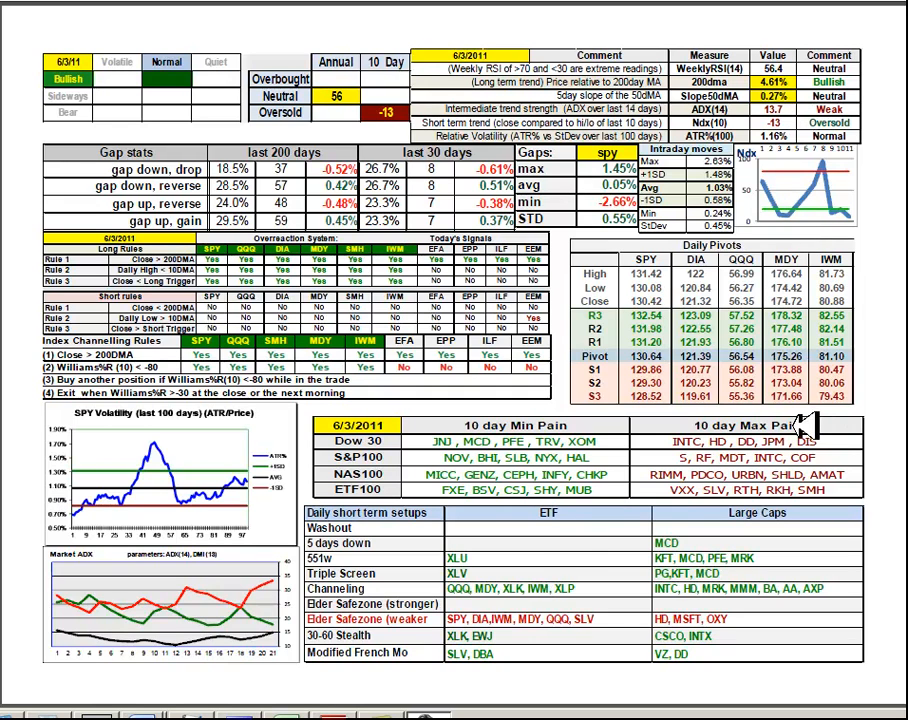
{"action": "mouse_move", "coordinate": [700, 450]}
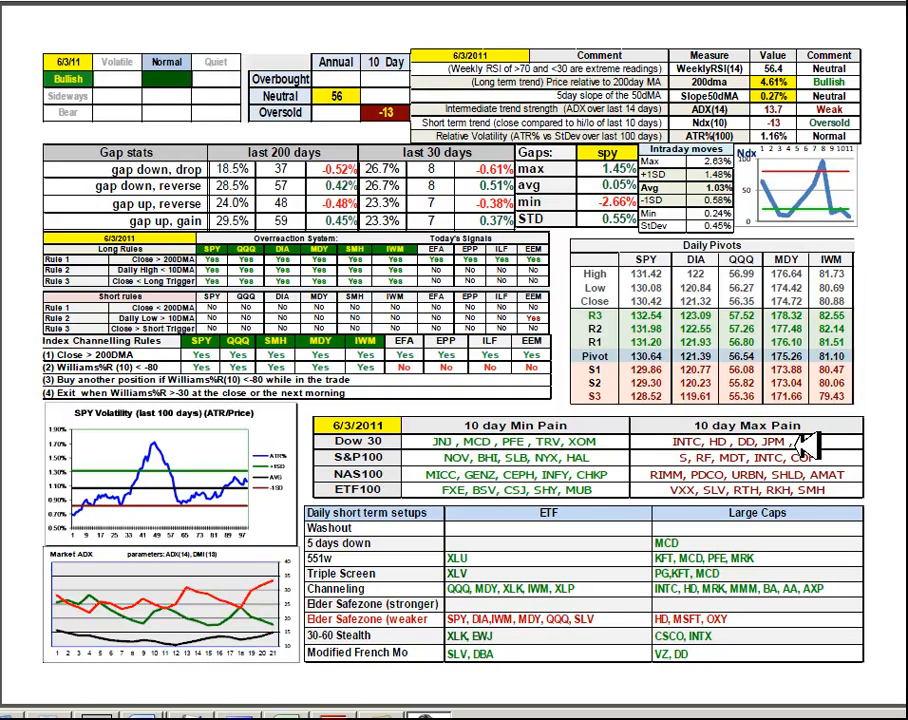
{"action": "mouse_move", "coordinate": [735, 485]}
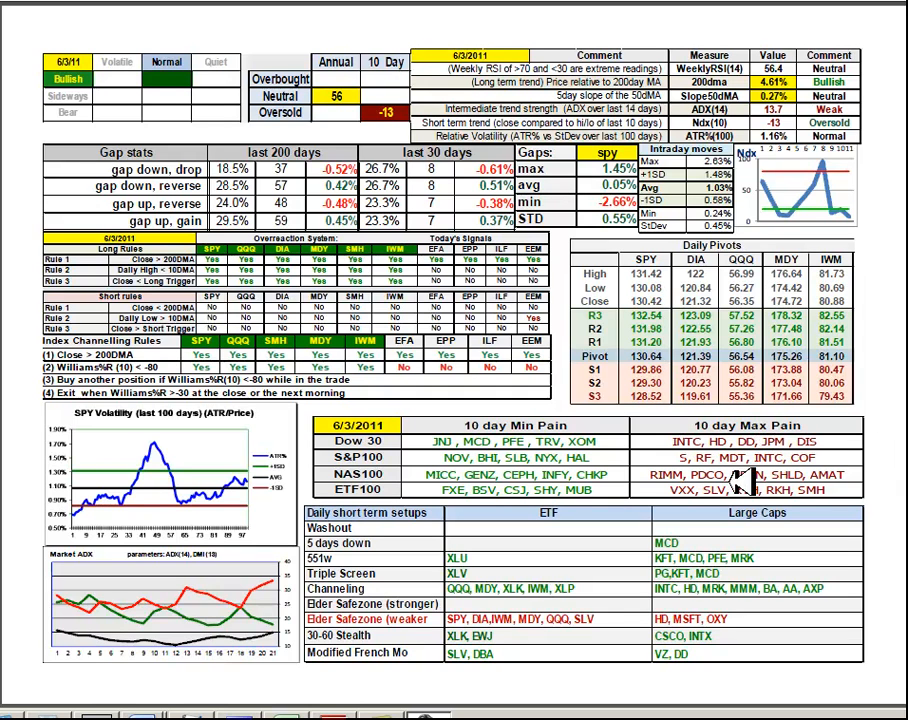
{"action": "mouse_move", "coordinate": [720, 490]}
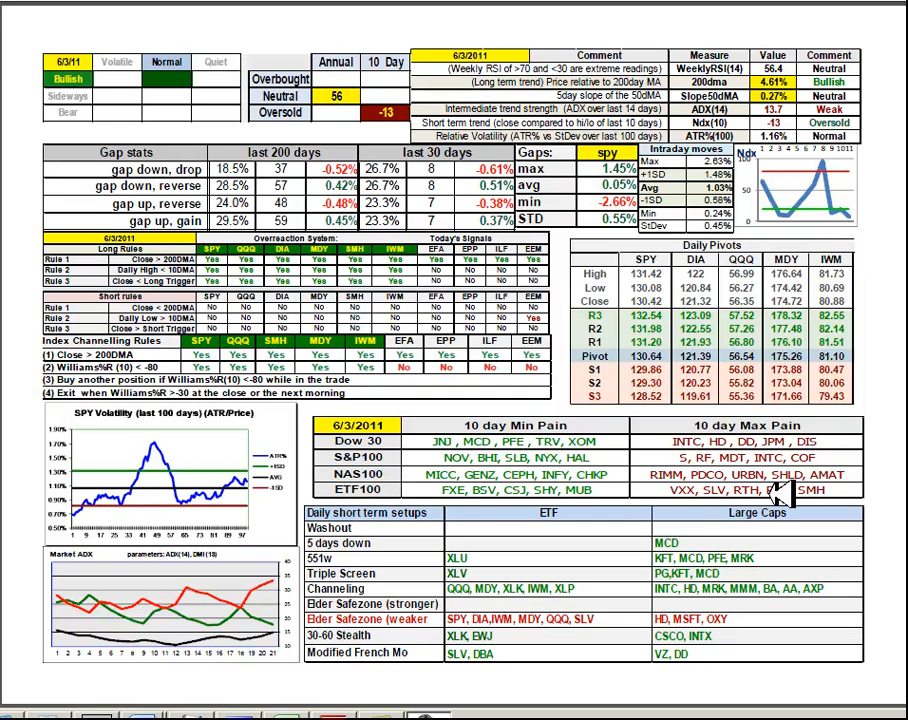
{"action": "mouse_move", "coordinate": [775, 490]}
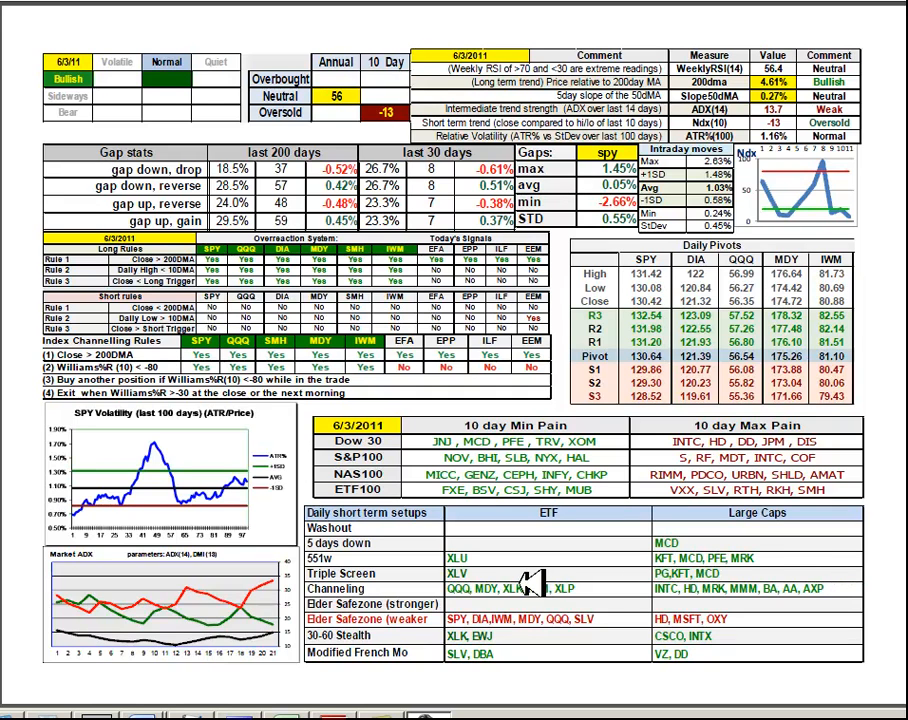
{"action": "mouse_move", "coordinate": [500, 565]}
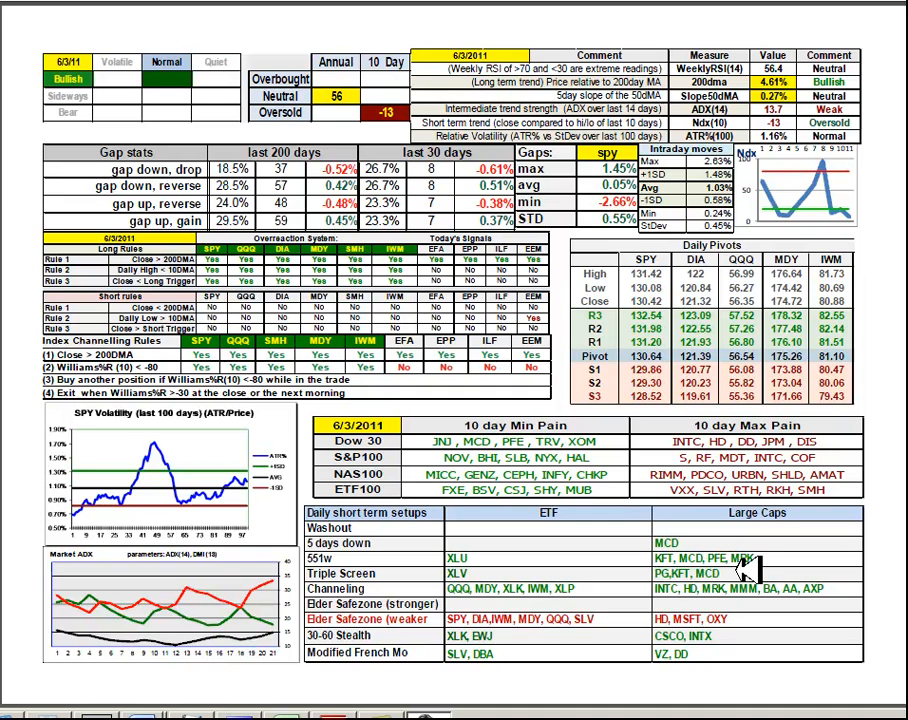
{"action": "mouse_move", "coordinate": [675, 578]}
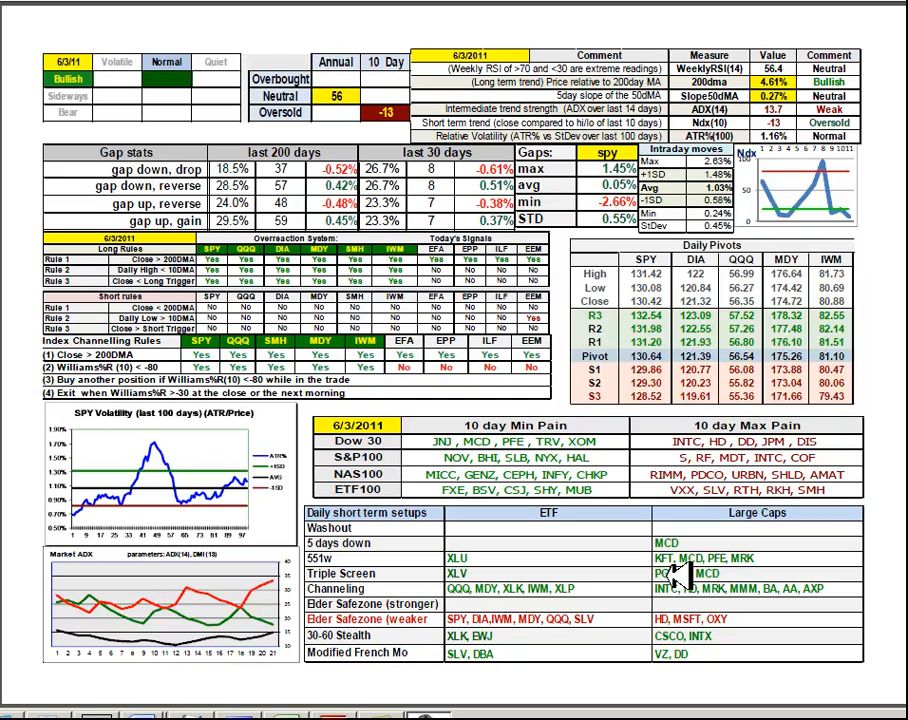
{"action": "mouse_move", "coordinate": [680, 560]}
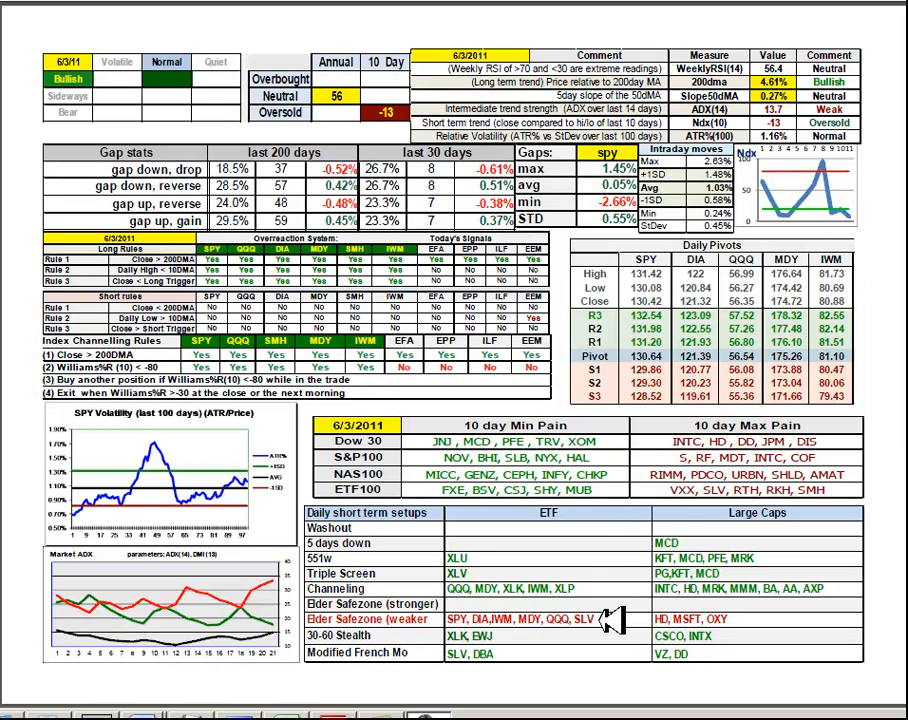
{"action": "mouse_move", "coordinate": [573, 620]}
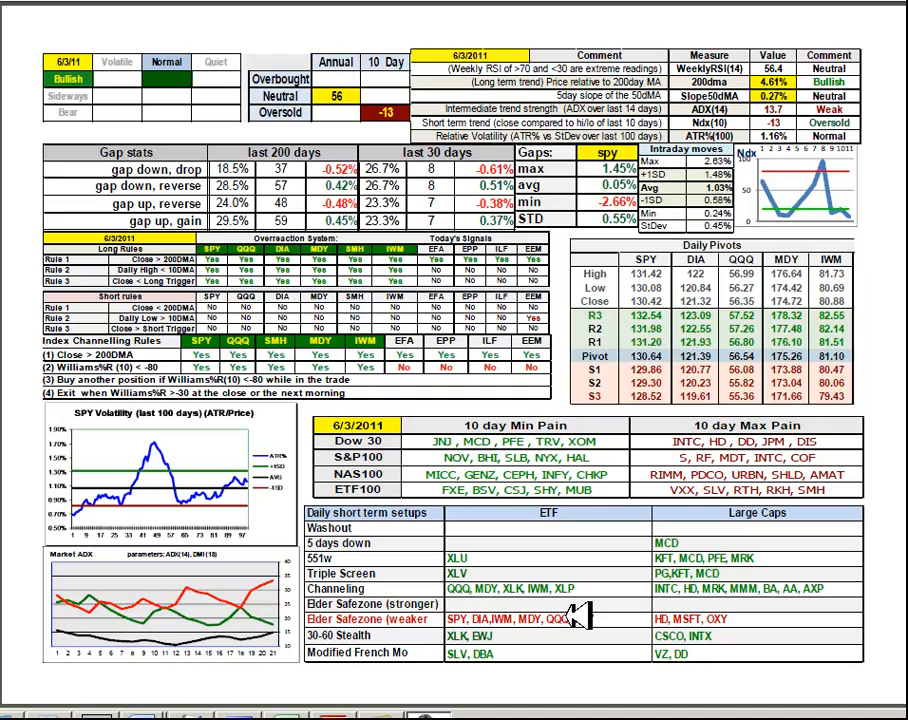
{"action": "mouse_move", "coordinate": [530, 640]}
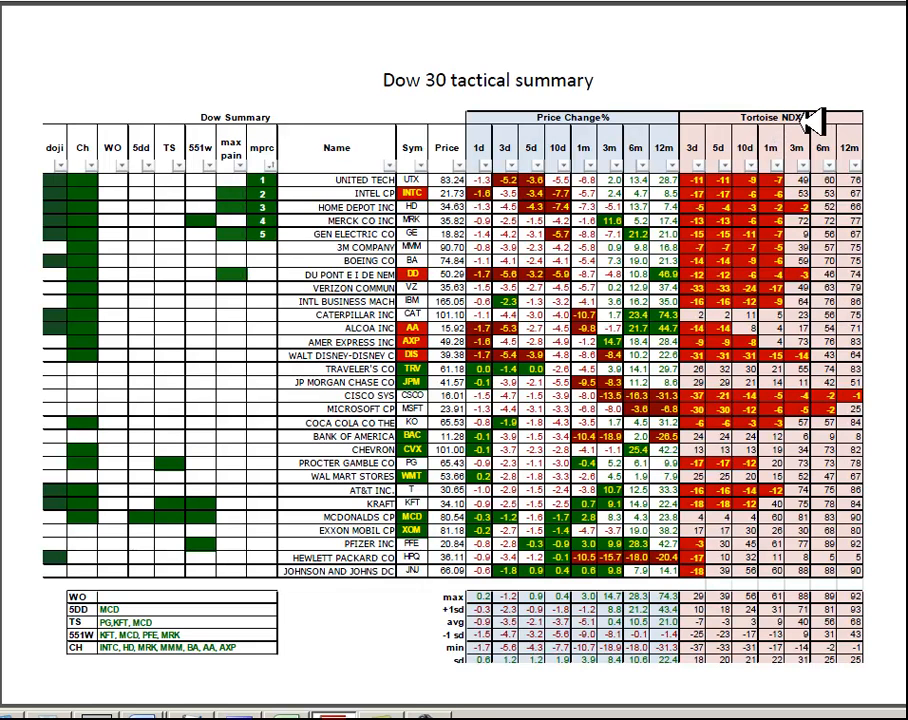
{"action": "mouse_move", "coordinate": [770, 278]}
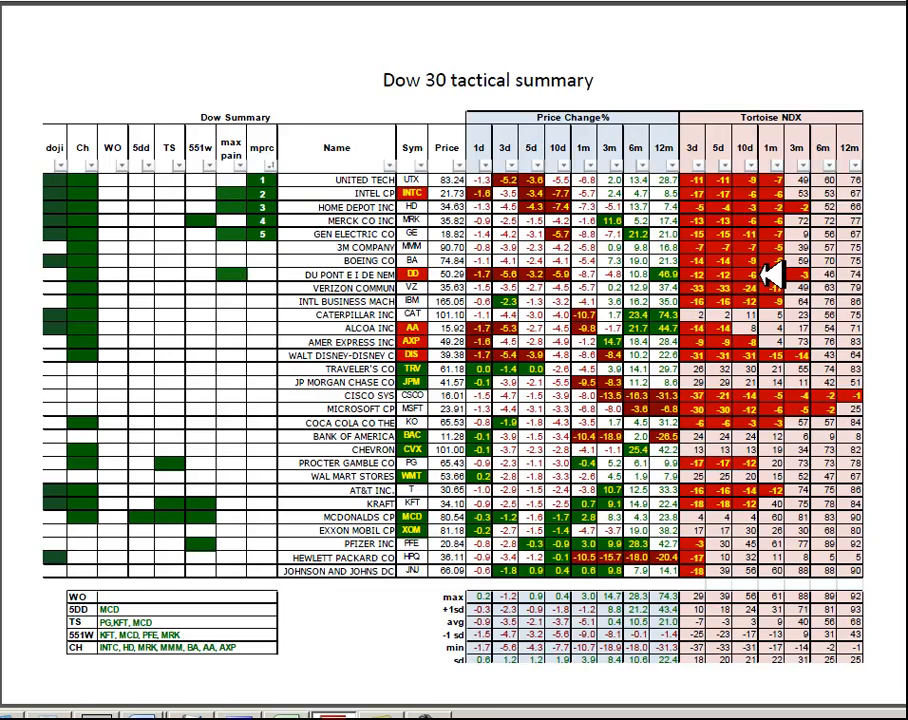
{"action": "mouse_move", "coordinate": [795, 255]}
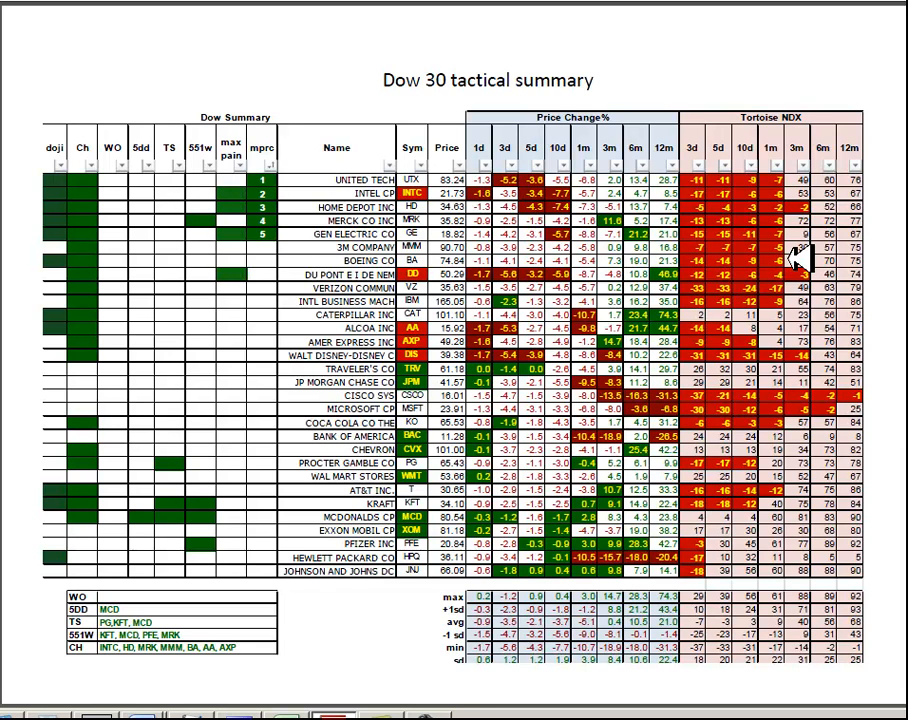
{"action": "mouse_move", "coordinate": [745, 135]}
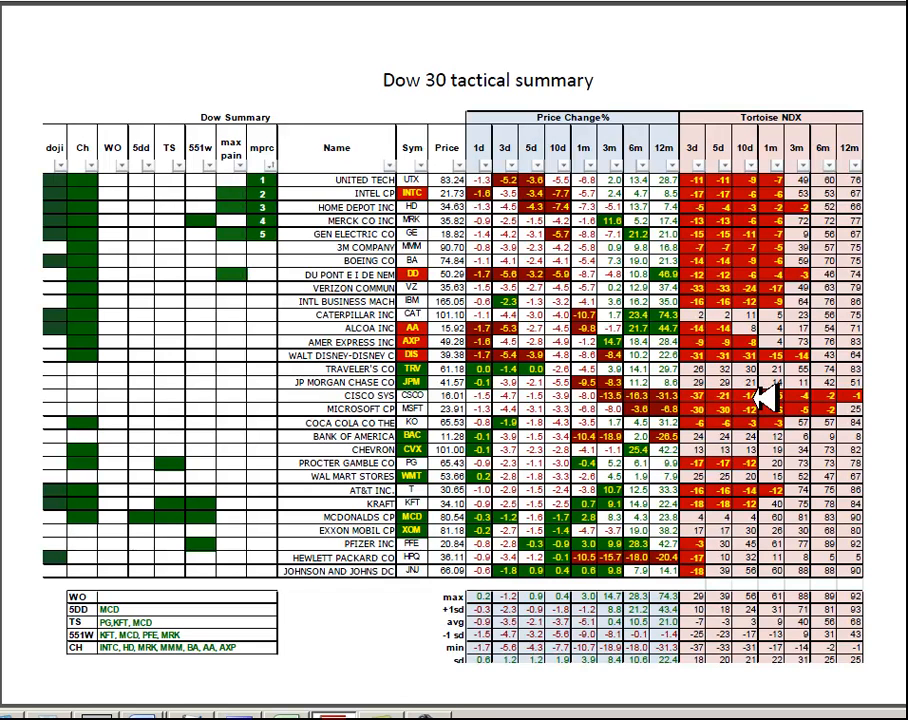
{"action": "mouse_move", "coordinate": [765, 415]}
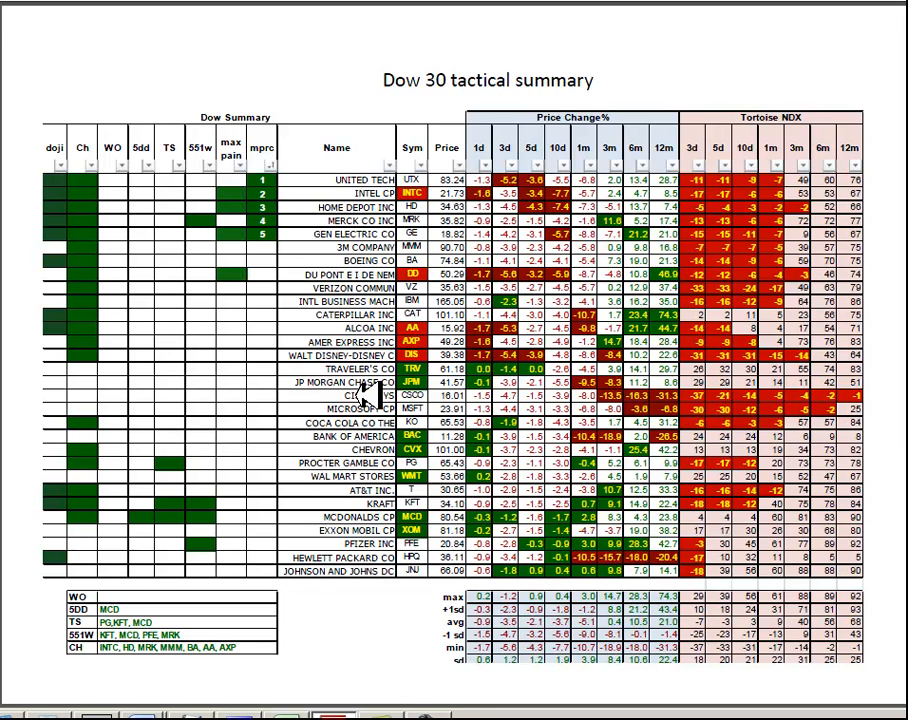
{"action": "mouse_move", "coordinate": [368, 400]}
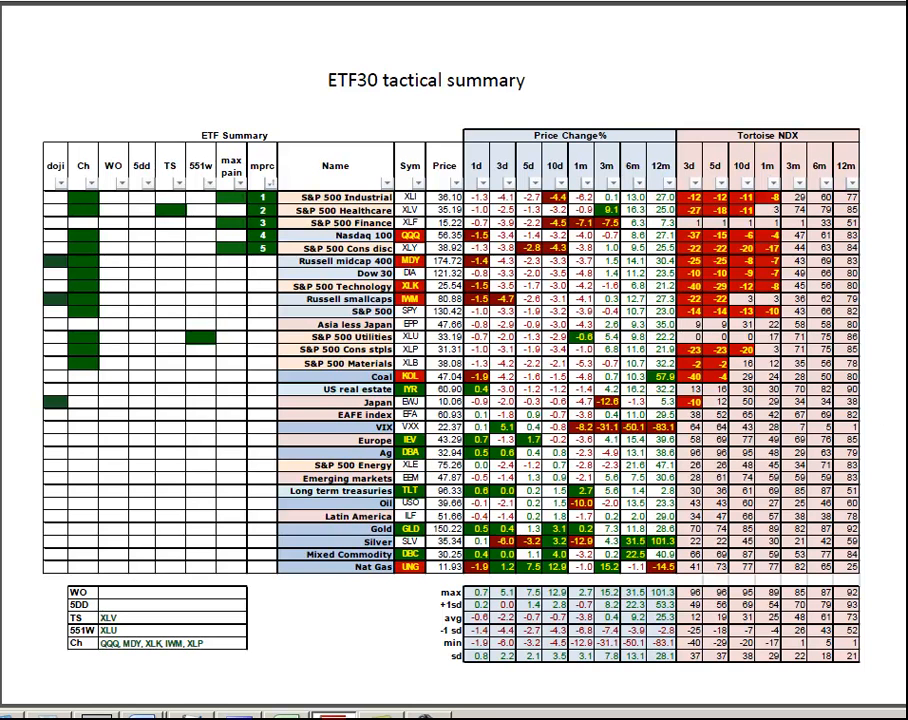
{"action": "mouse_move", "coordinate": [760, 247]}
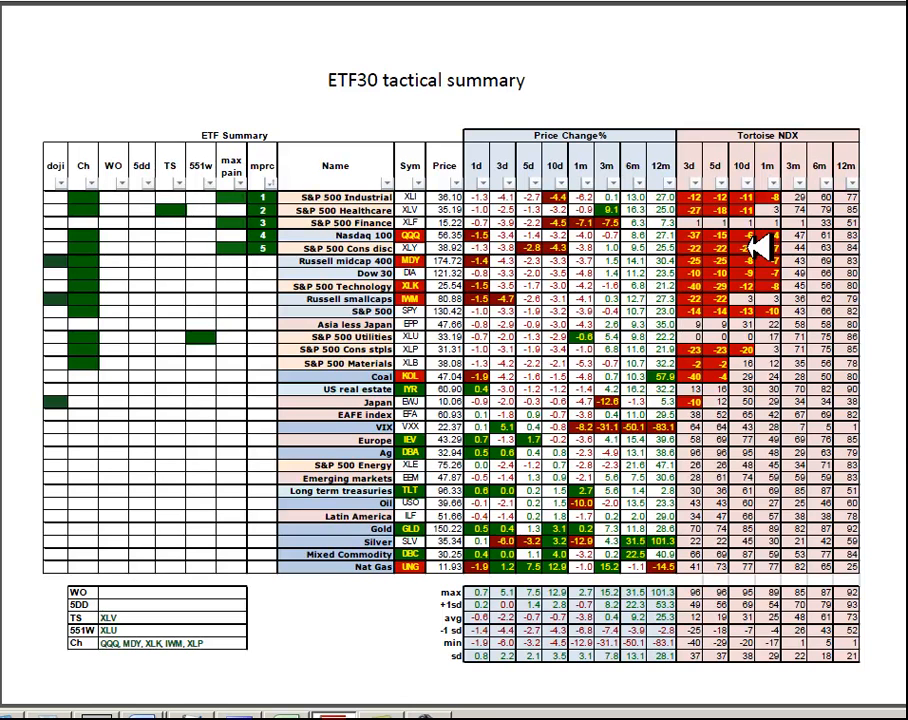
{"action": "mouse_move", "coordinate": [790, 163]}
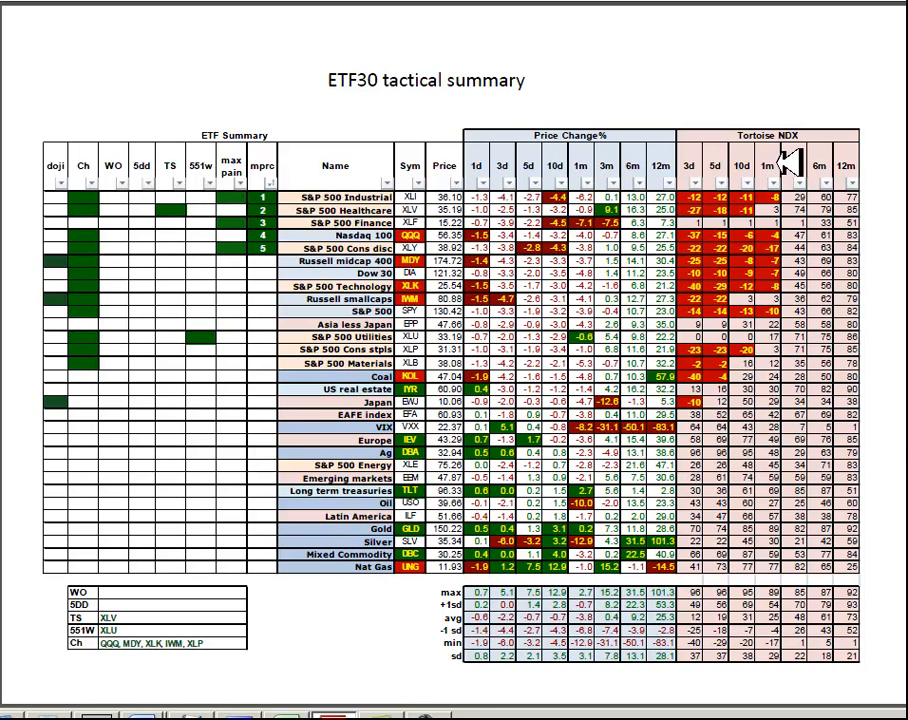
{"action": "mouse_move", "coordinate": [570, 265]}
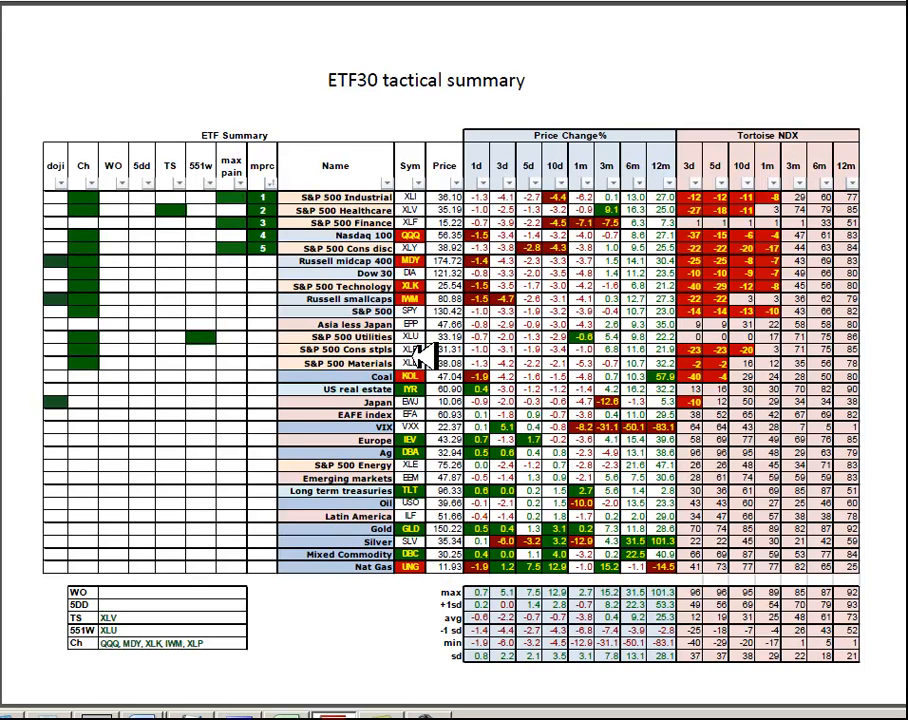
{"action": "mouse_move", "coordinate": [425, 445]}
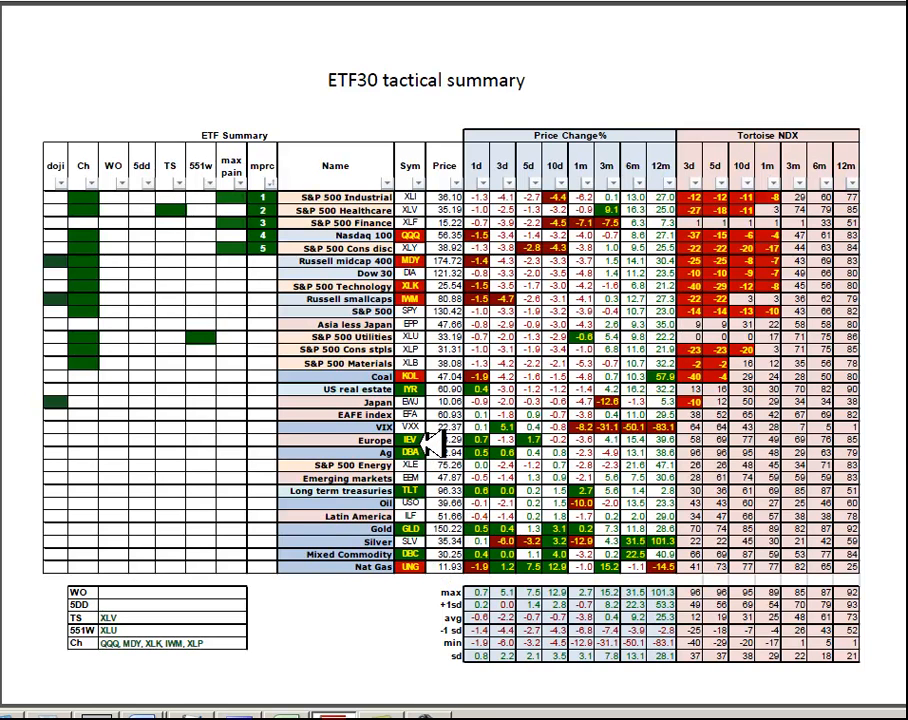
{"action": "mouse_move", "coordinate": [425, 400]}
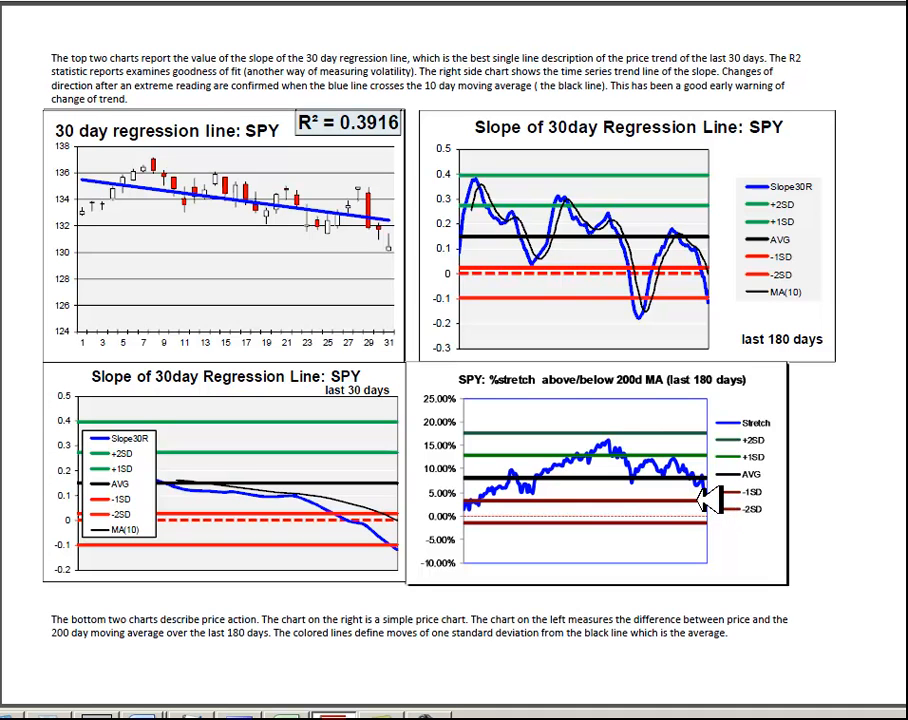
{"action": "mouse_move", "coordinate": [680, 463]}
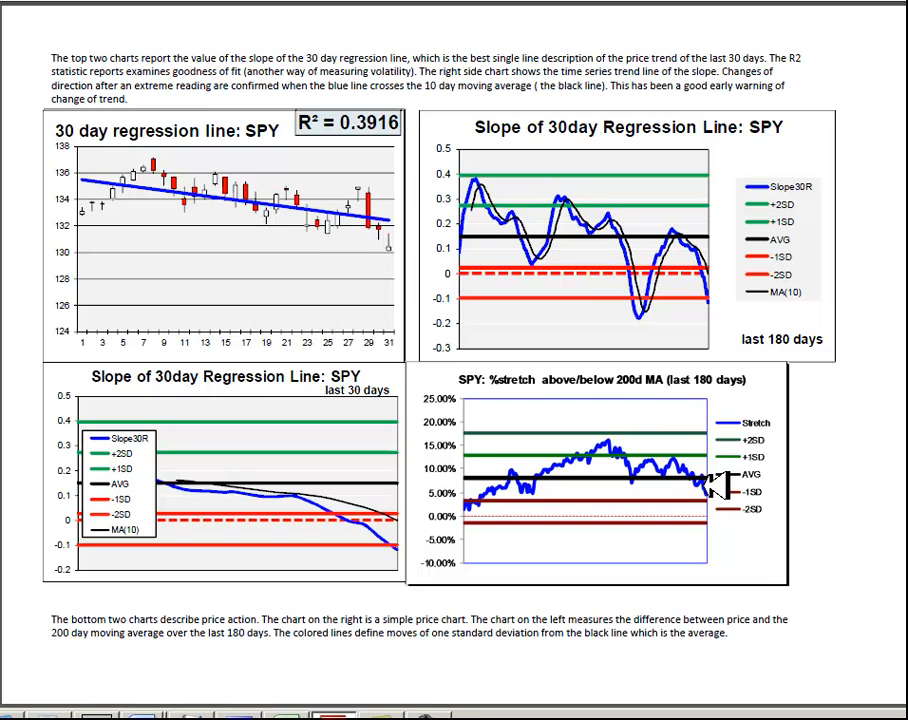
{"action": "mouse_move", "coordinate": [670, 85]}
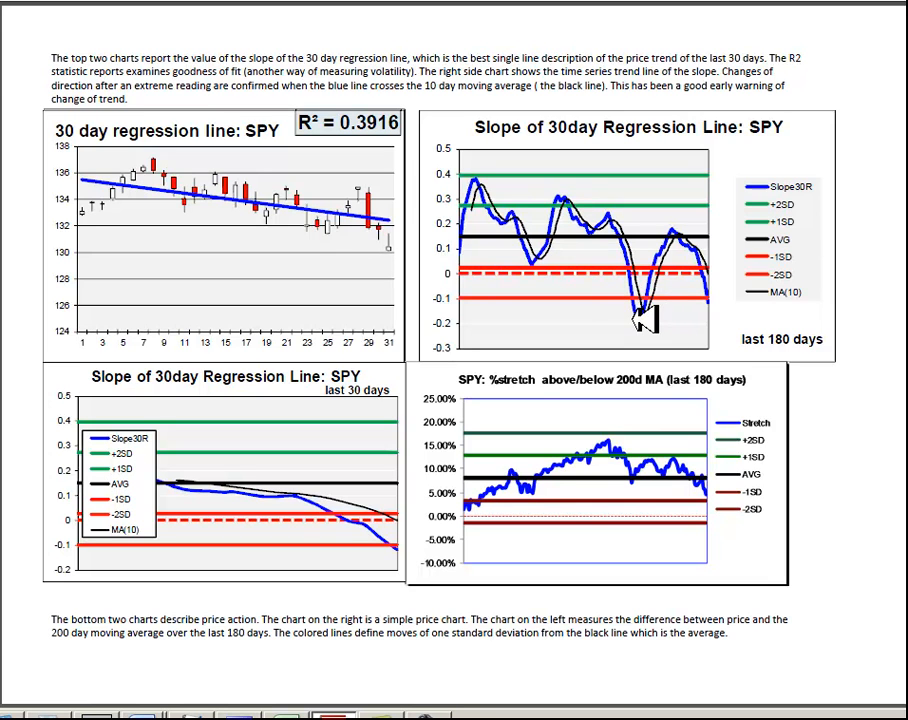
{"action": "mouse_move", "coordinate": [648, 428]}
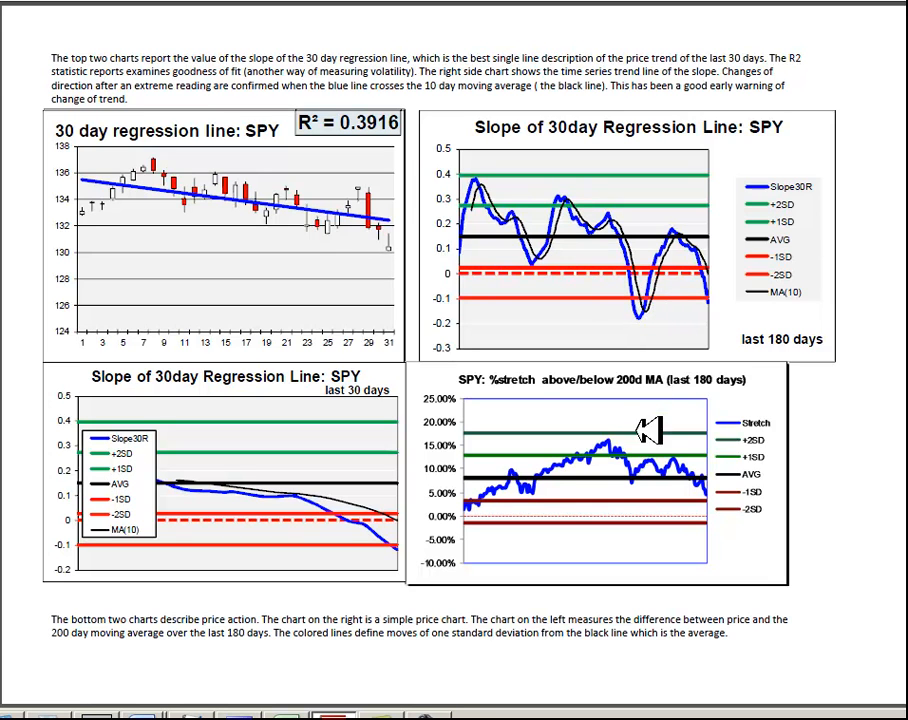
{"action": "mouse_move", "coordinate": [640, 482]}
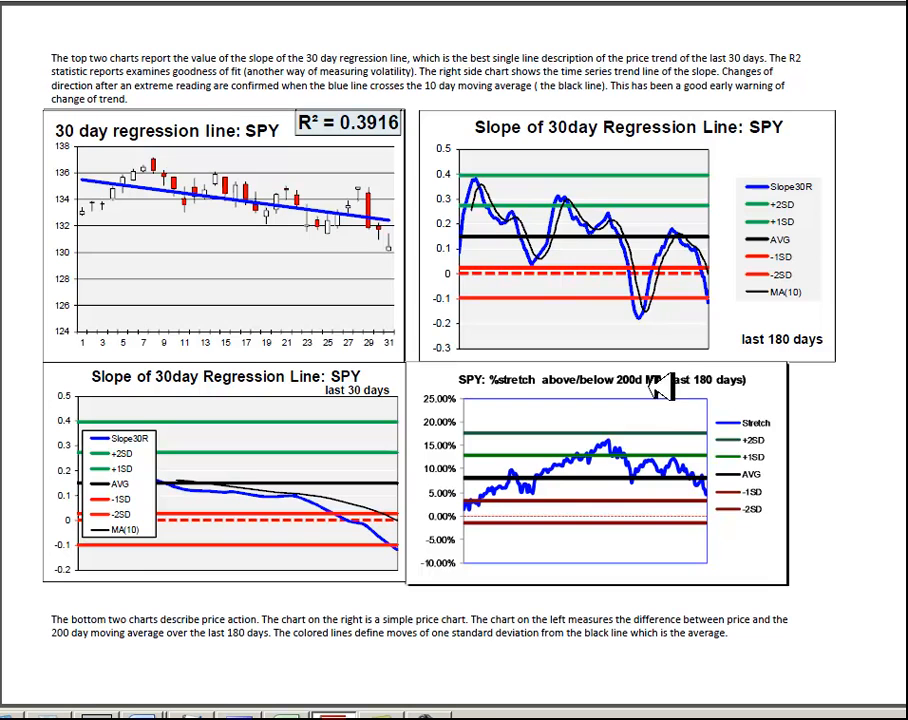
{"action": "mouse_move", "coordinate": [710, 430]}
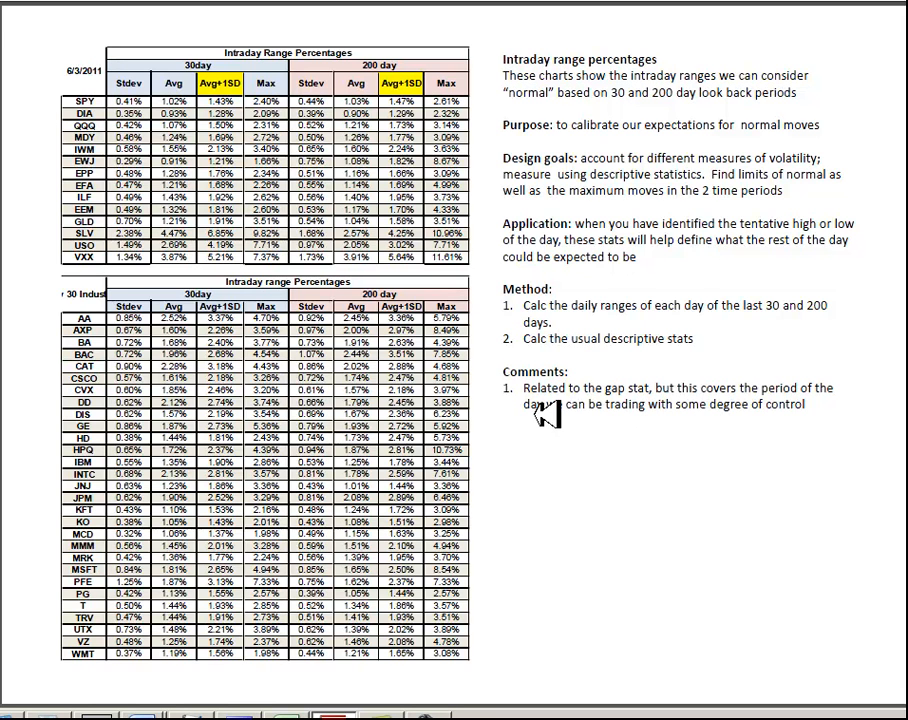
{"action": "mouse_move", "coordinate": [548, 414]}
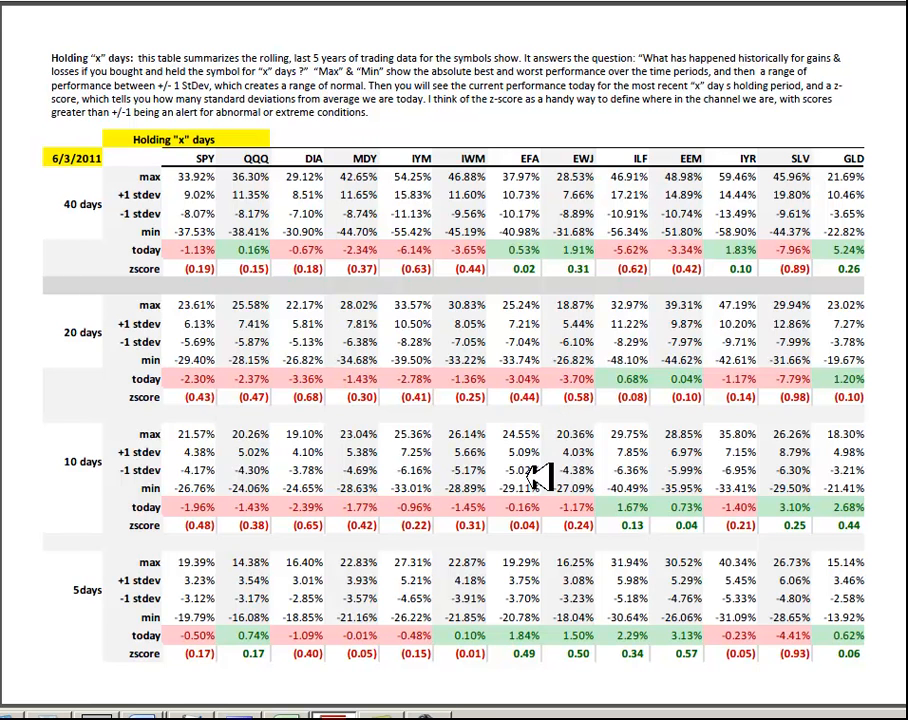
{"action": "mouse_move", "coordinate": [575, 350]}
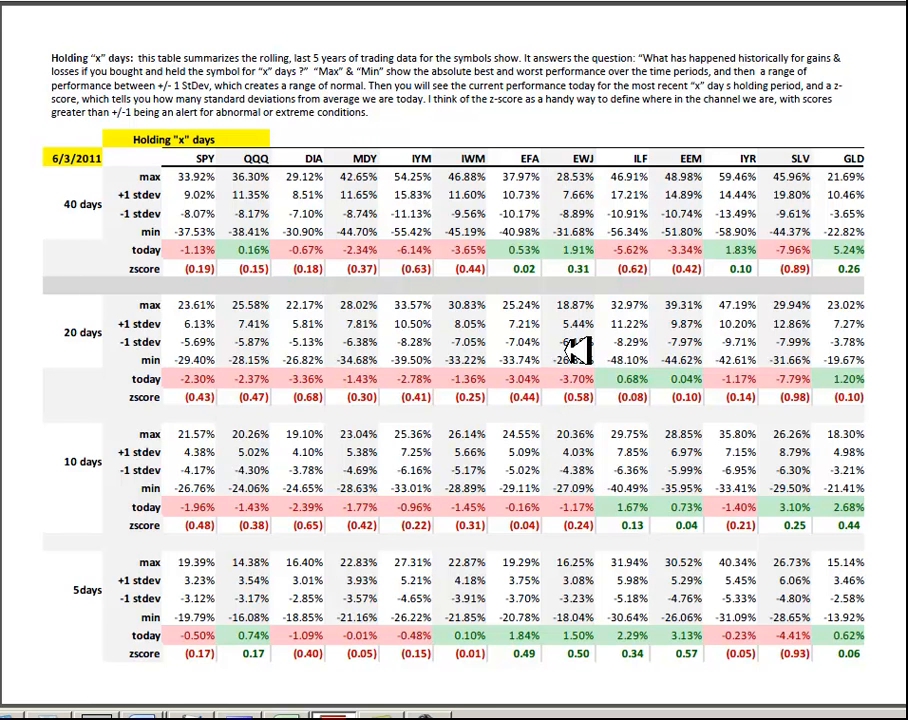
{"action": "mouse_move", "coordinate": [565, 640]}
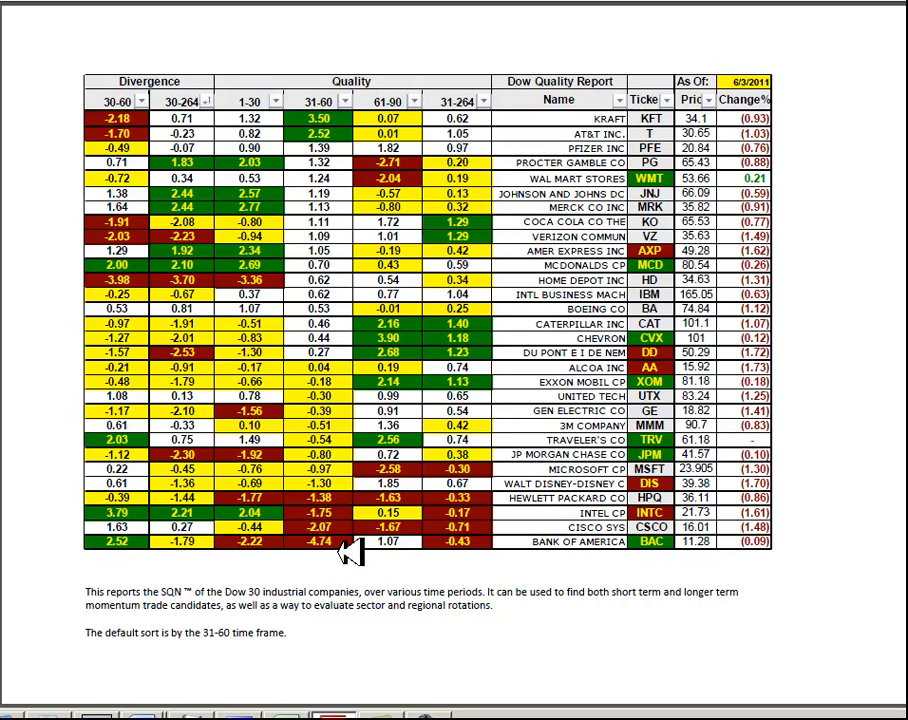
{"action": "mouse_move", "coordinate": [348, 552]}
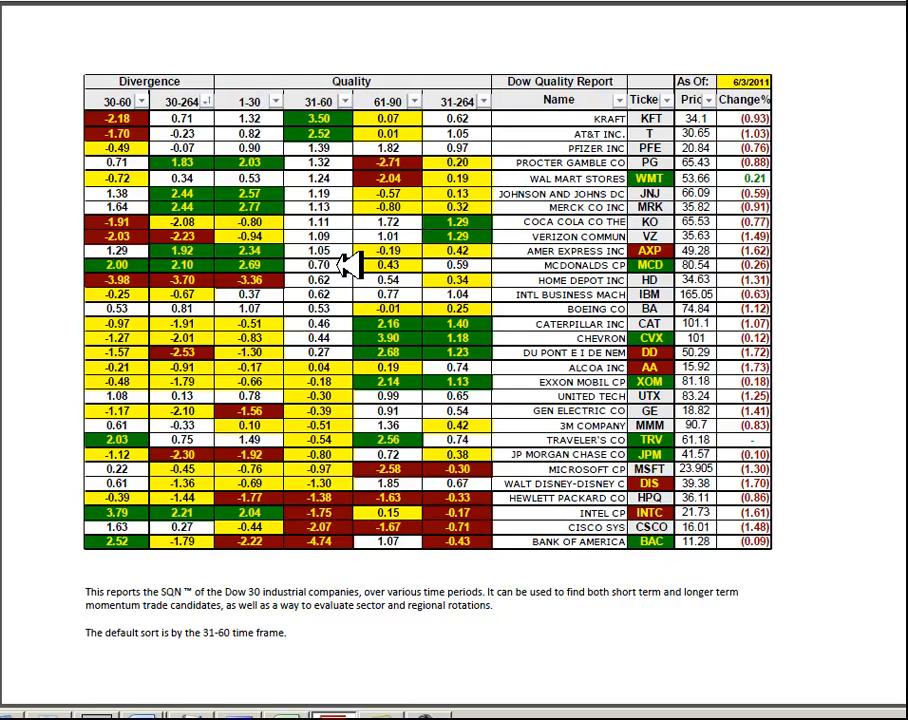
{"action": "mouse_move", "coordinate": [345, 250]}
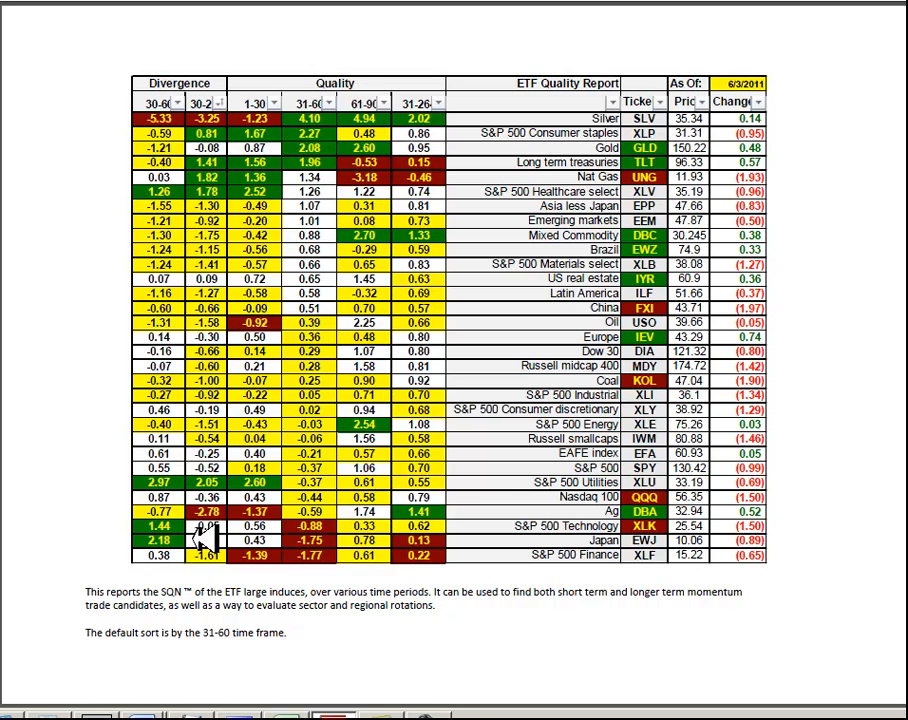
{"action": "mouse_move", "coordinate": [185, 532]}
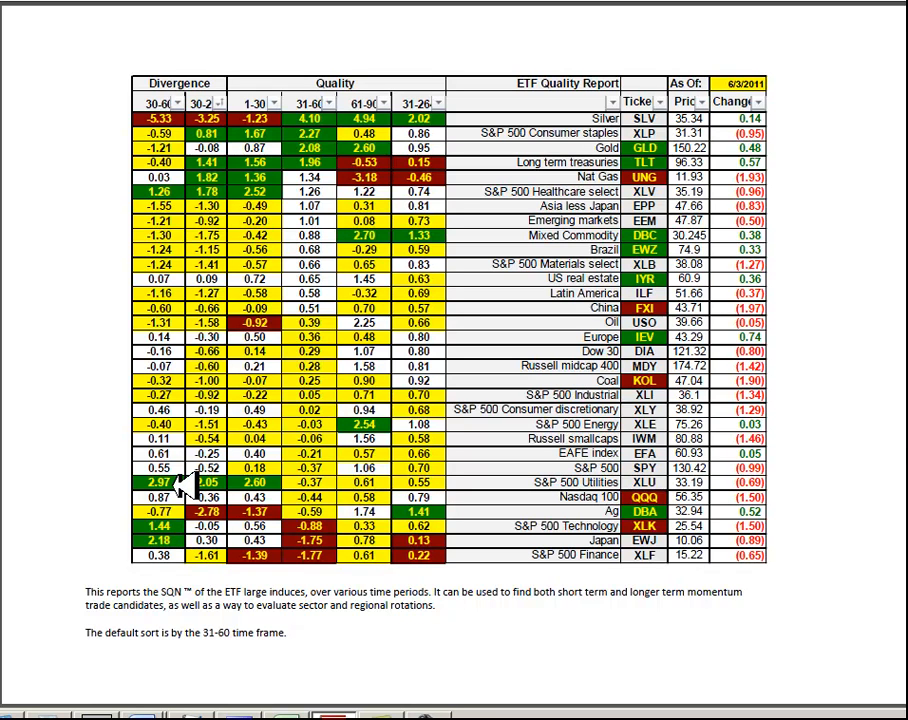
{"action": "mouse_move", "coordinate": [345, 192]}
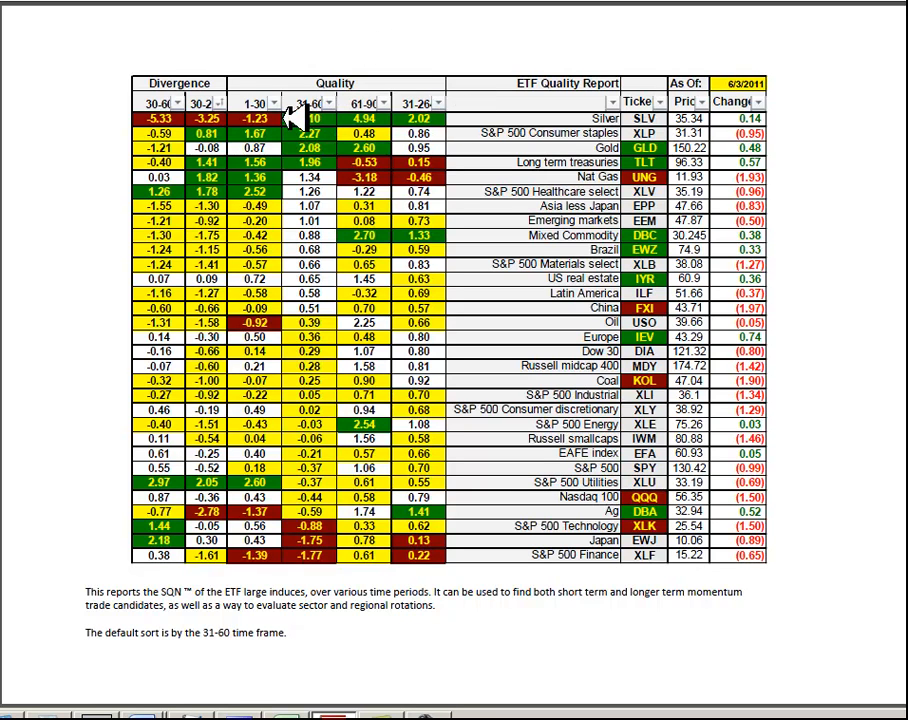
{"action": "mouse_move", "coordinate": [445, 115]}
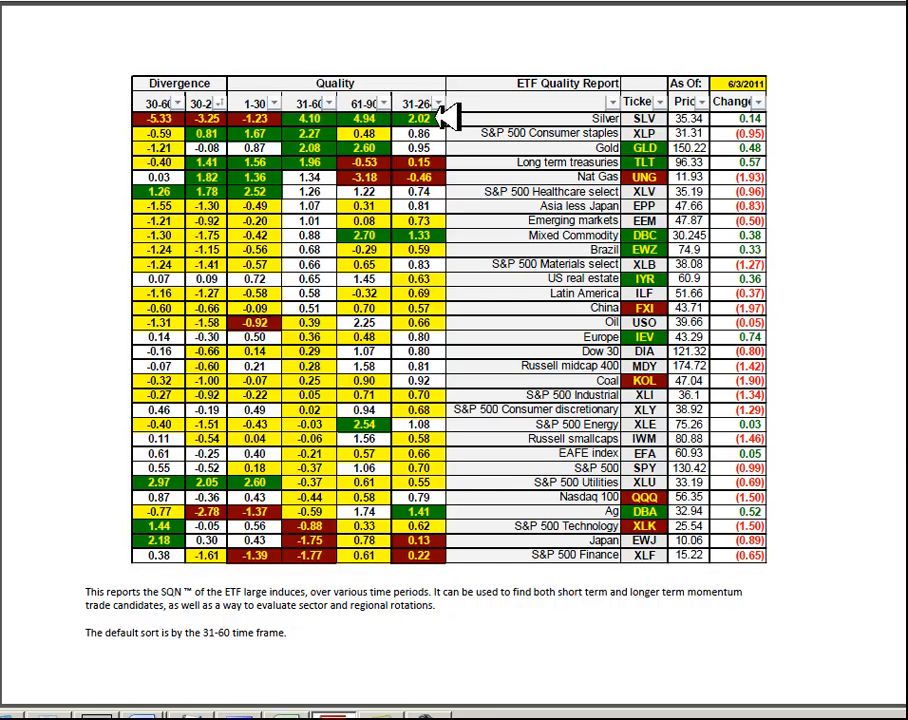
{"action": "mouse_move", "coordinate": [445, 95]}
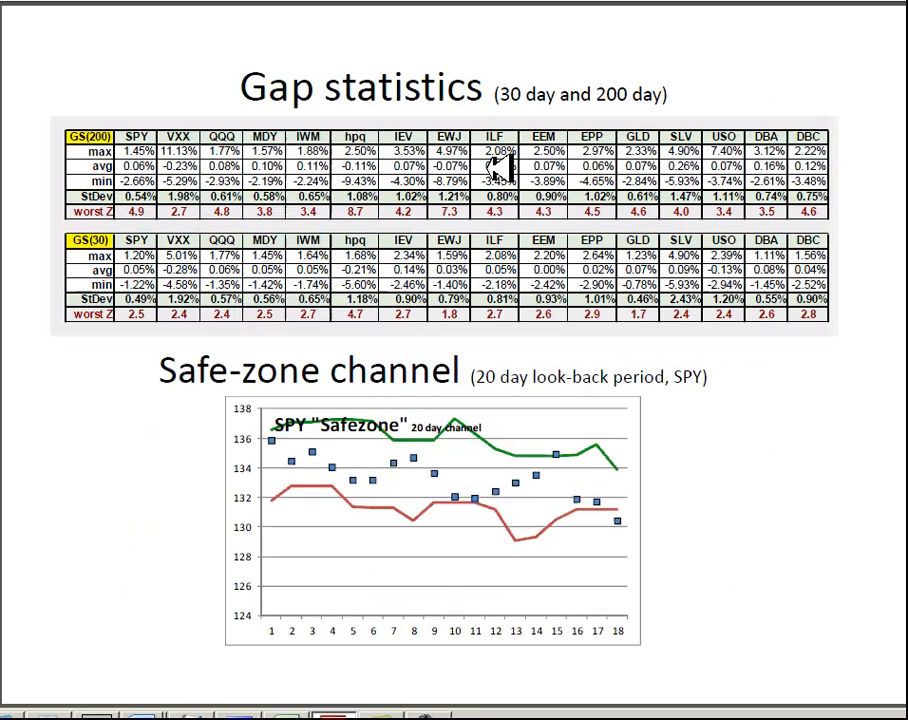
{"action": "mouse_move", "coordinate": [435, 220]}
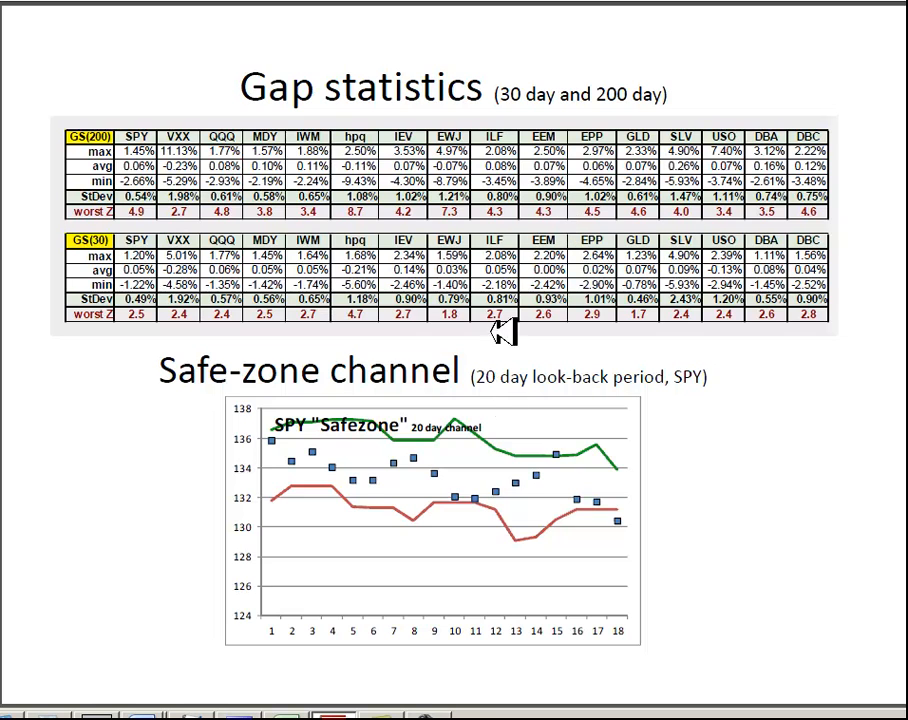
{"action": "mouse_move", "coordinate": [585, 478]}
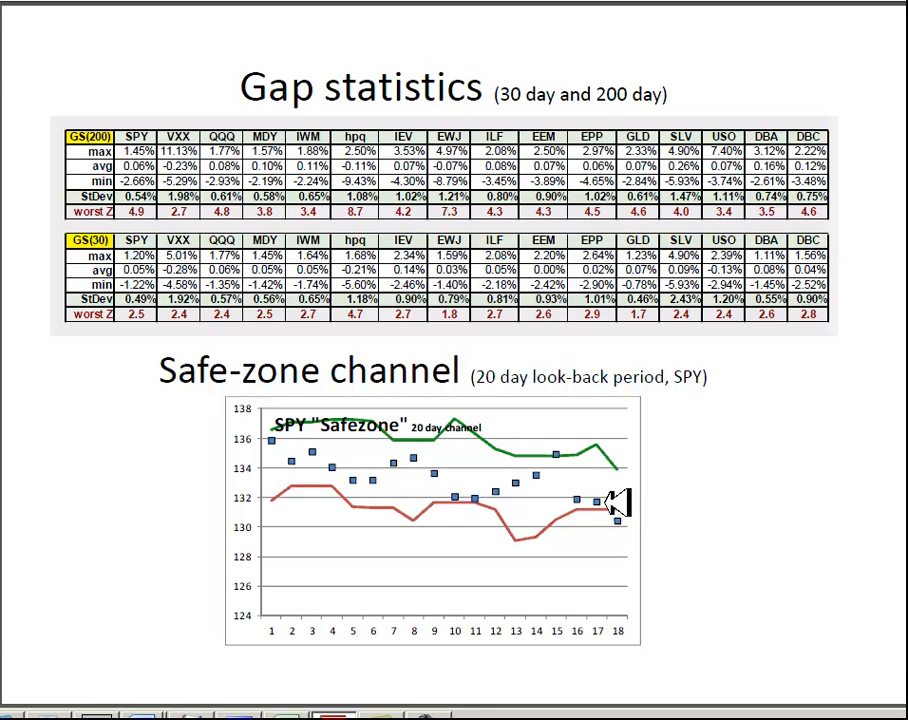
{"action": "mouse_move", "coordinate": [562, 450]}
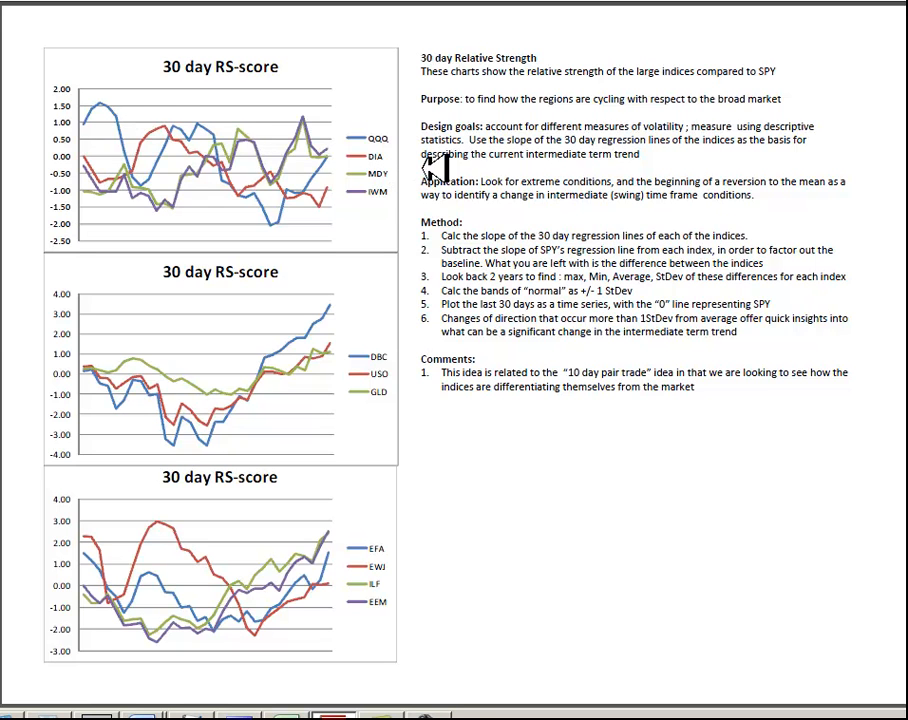
{"action": "mouse_move", "coordinate": [335, 195]}
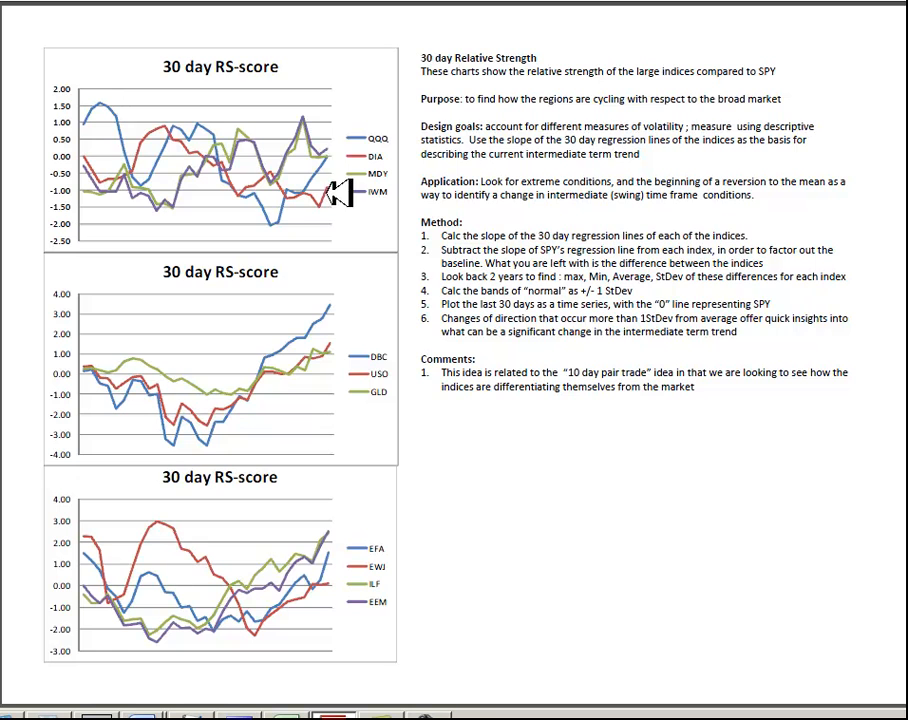
{"action": "mouse_move", "coordinate": [378, 138]}
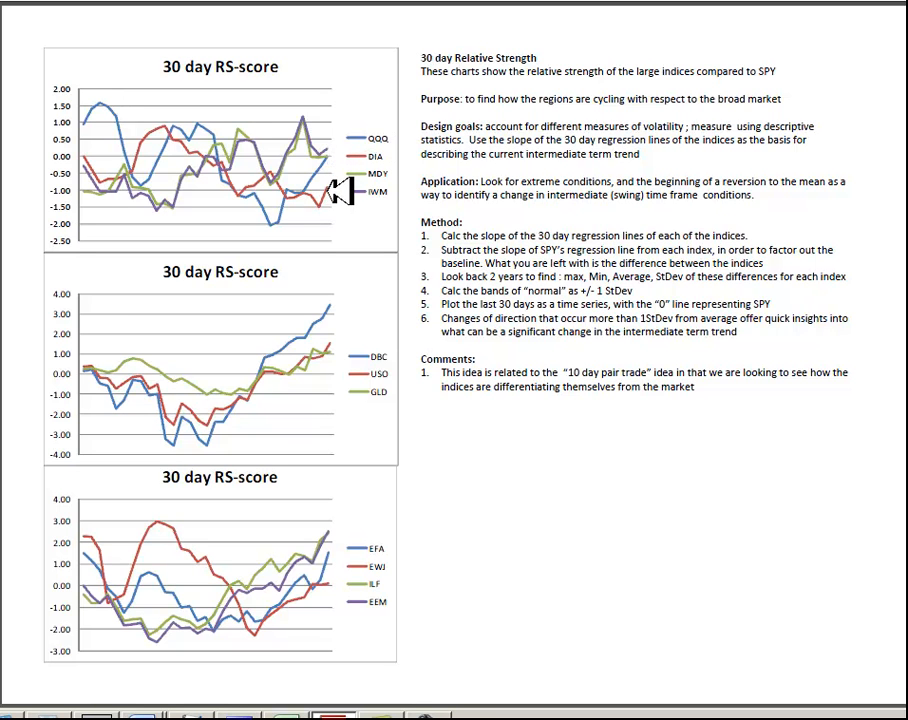
{"action": "mouse_move", "coordinate": [270, 365]}
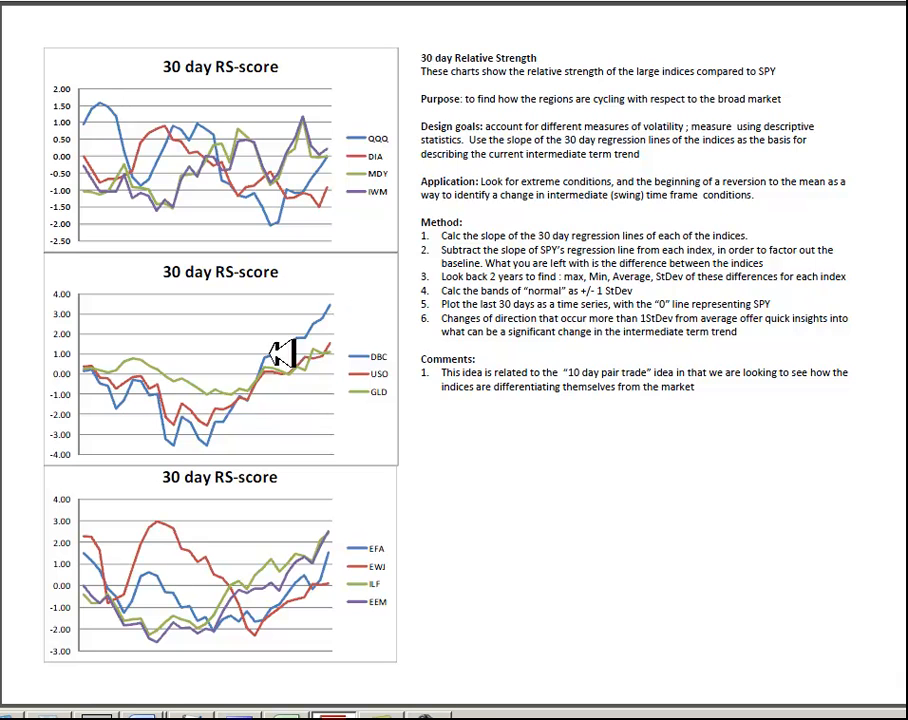
{"action": "mouse_move", "coordinate": [210, 447]}
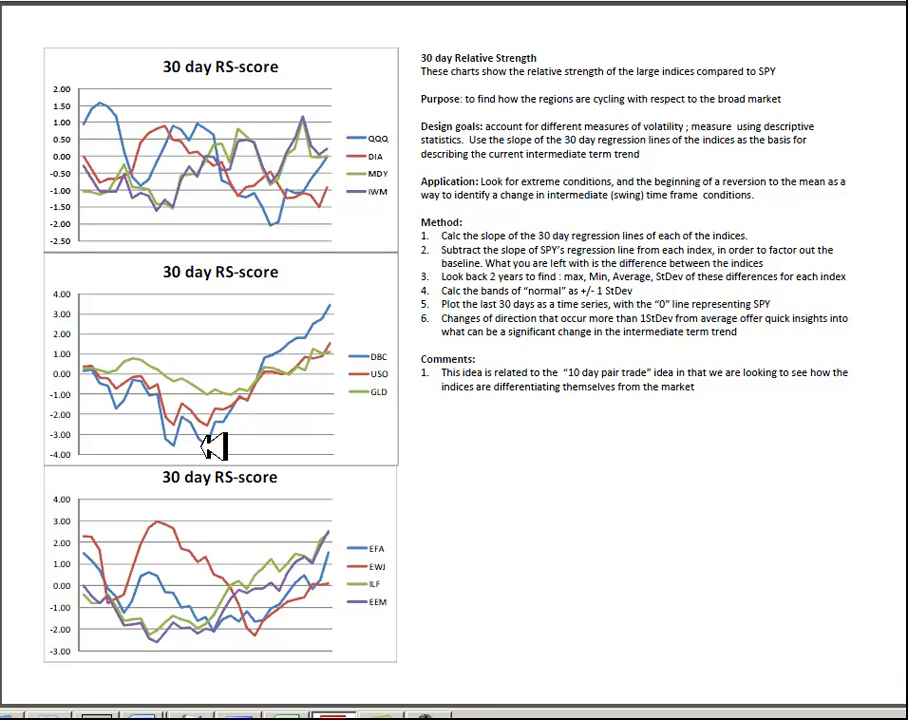
{"action": "mouse_move", "coordinate": [362, 302]}
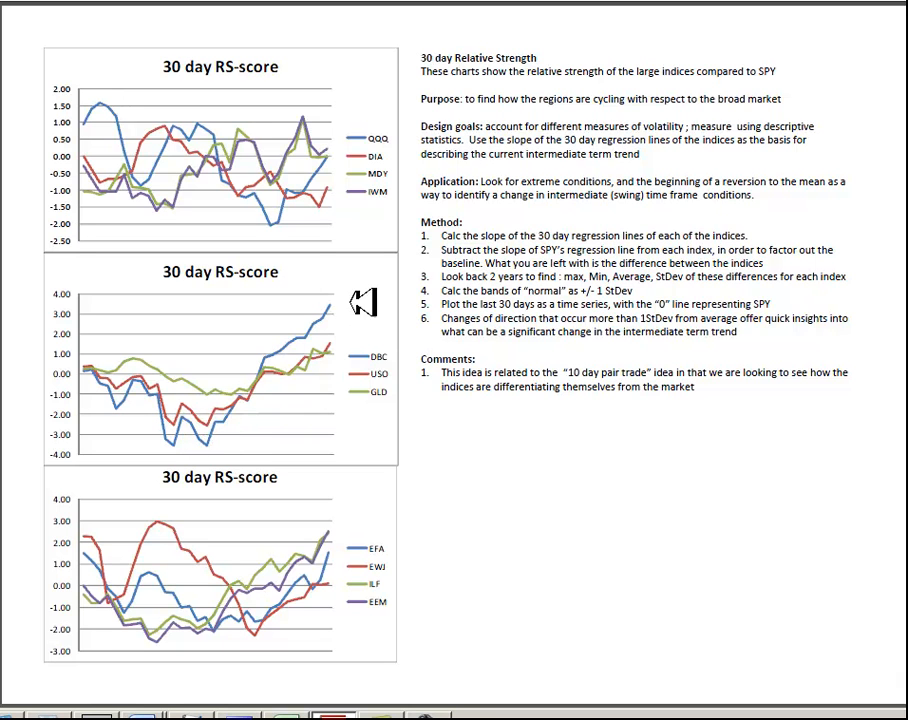
{"action": "mouse_move", "coordinate": [200, 447]}
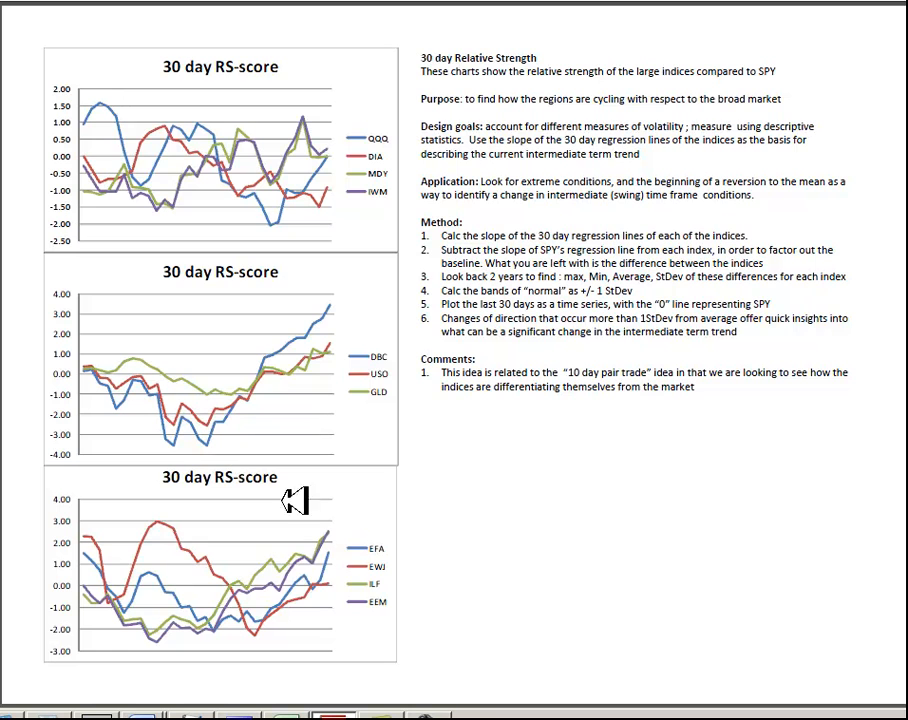
{"action": "mouse_move", "coordinate": [325, 558]}
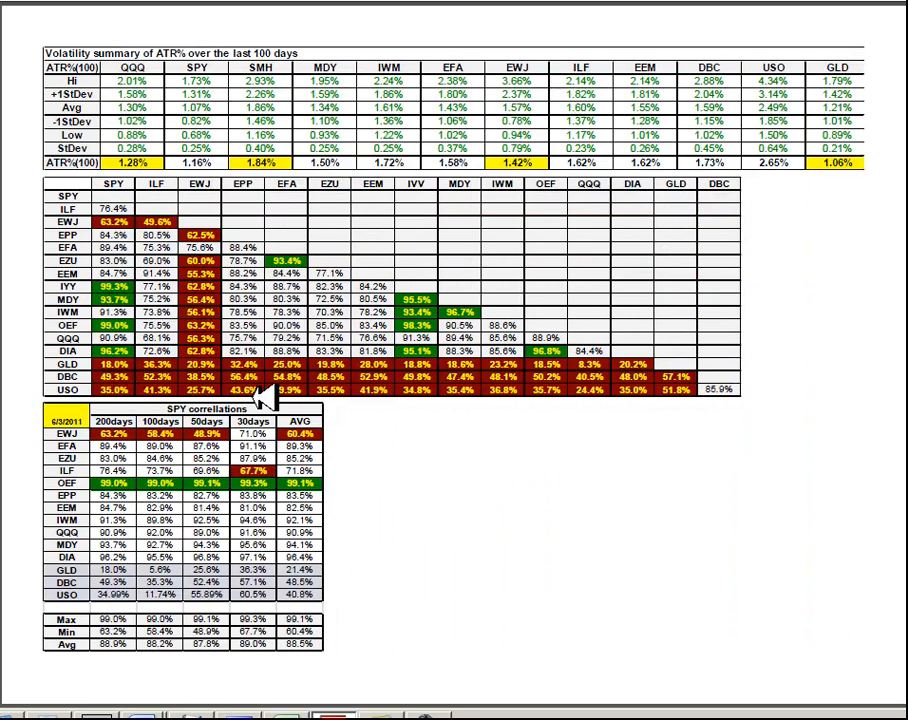
{"action": "mouse_move", "coordinate": [595, 398]}
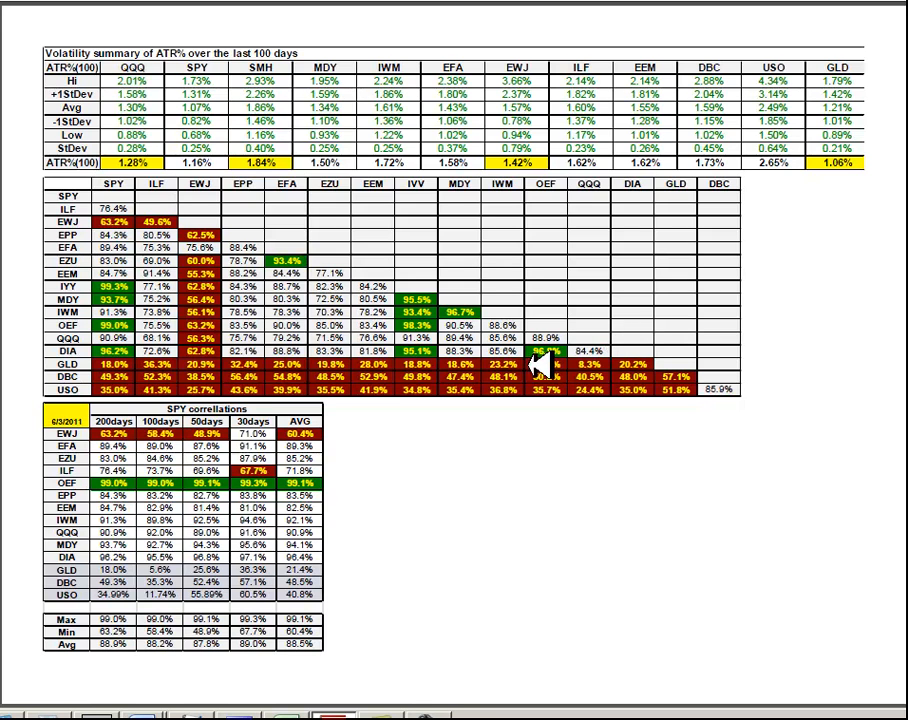
{"action": "mouse_move", "coordinate": [210, 253]}
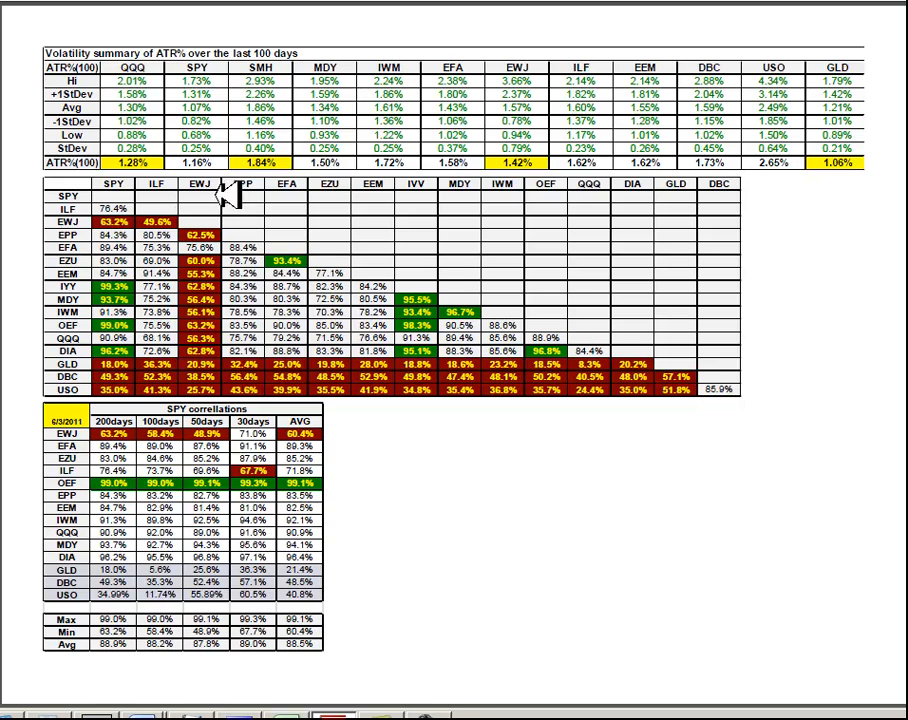
{"action": "mouse_move", "coordinate": [215, 345]}
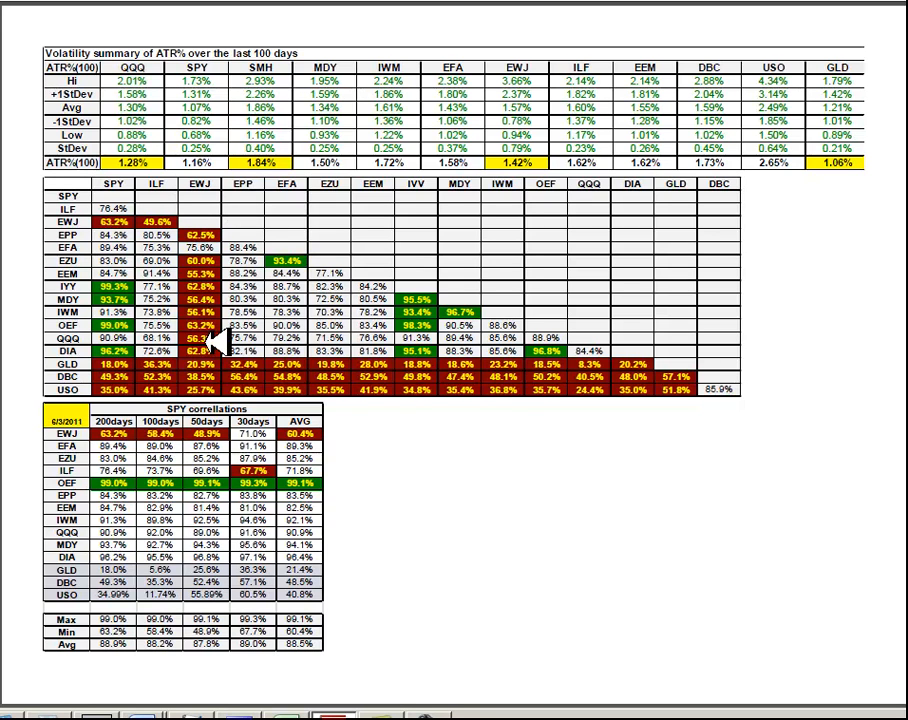